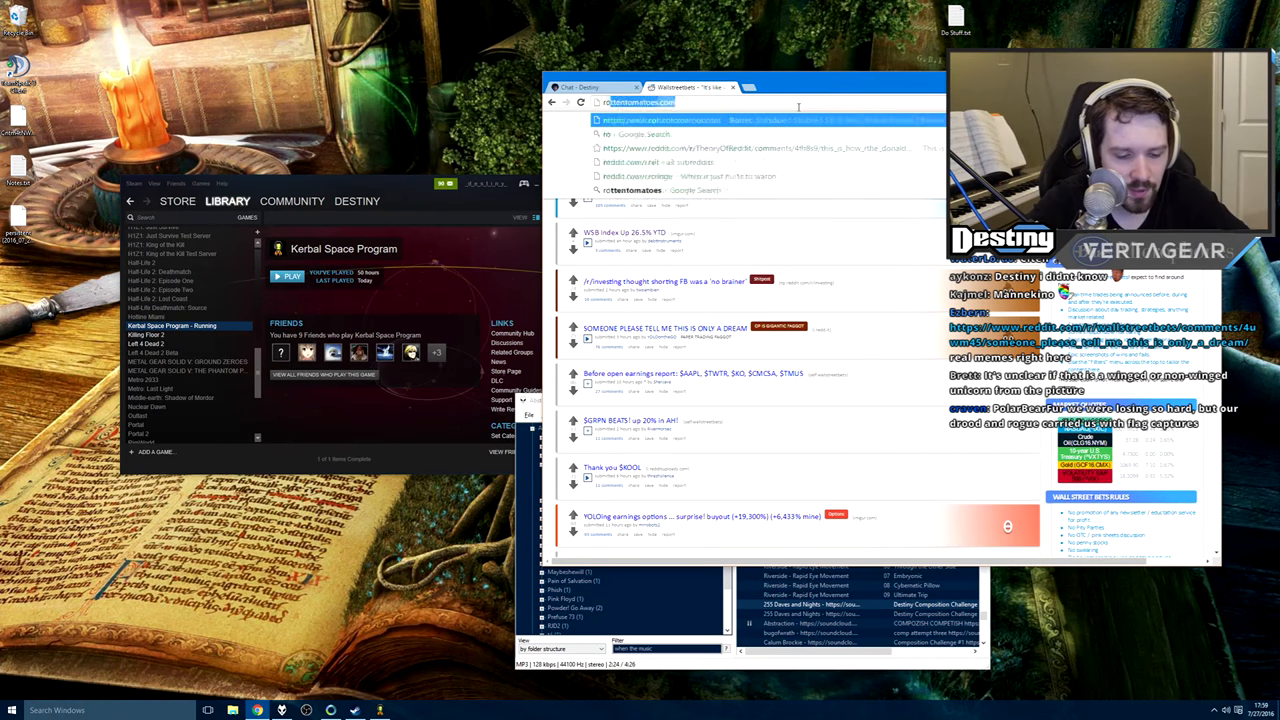
# Search 'robinhood eat like' from the address bar to reach the wallstreetbets loss post
pyautogui.write('robinhood eat like')
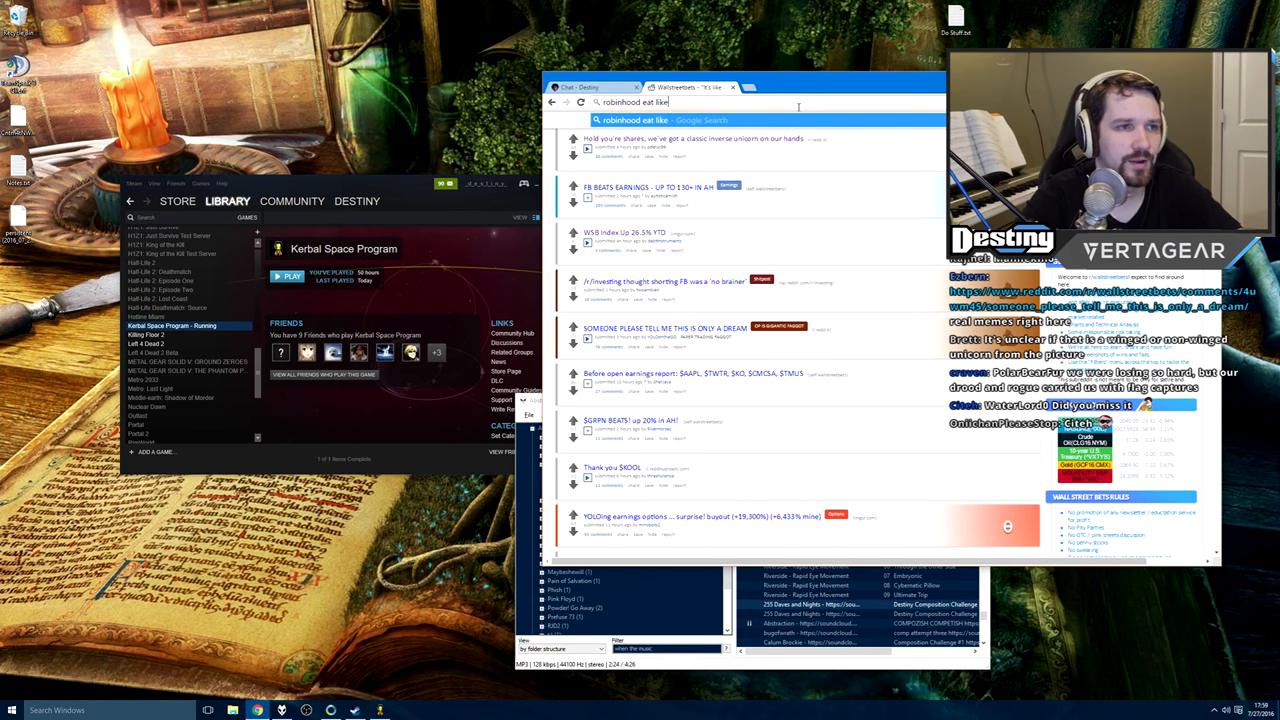
pyautogui.press('Return')
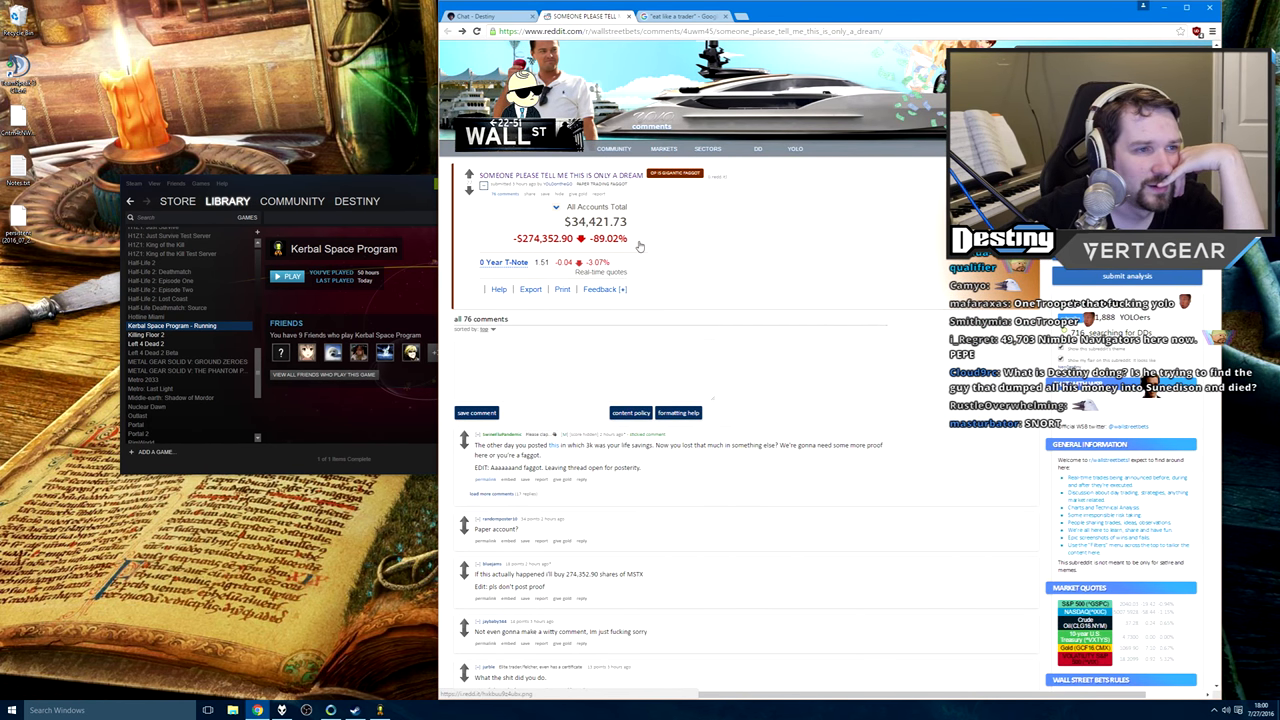
# Scroll down the loss post before moving to the Facebook stock results
pyautogui.scroll(-3)
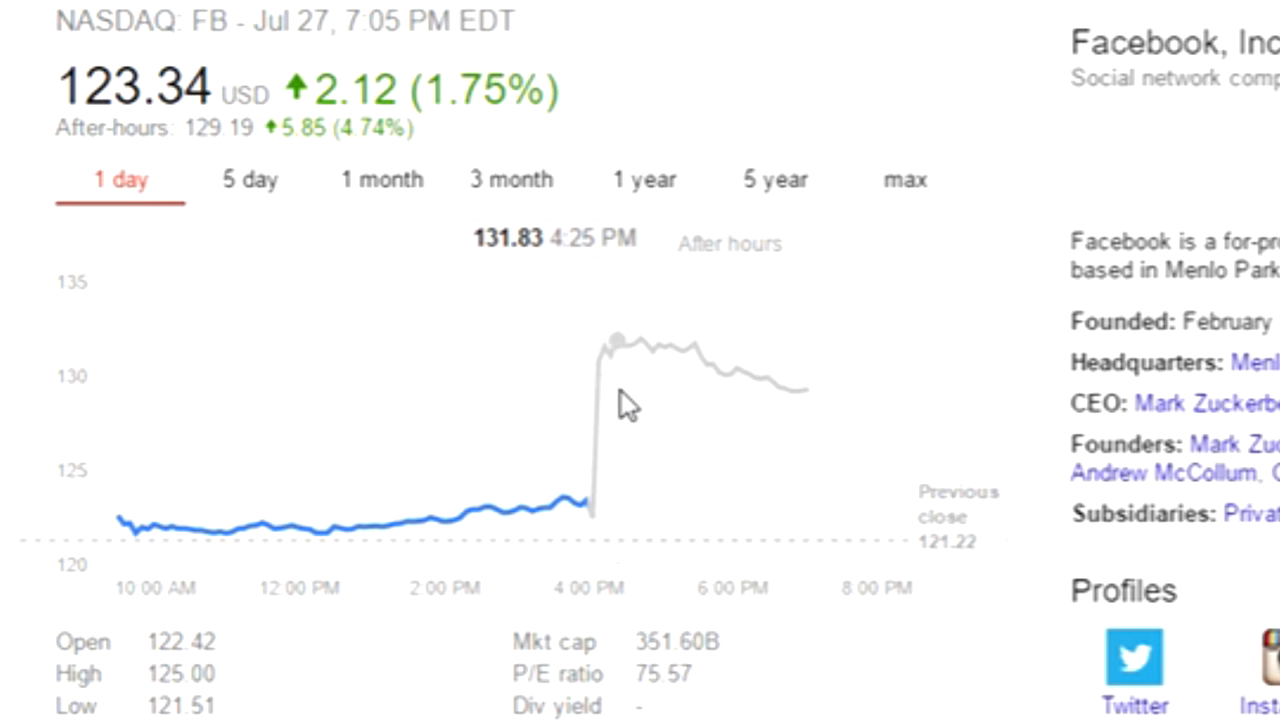
pyautogui.moveTo(592, 444)
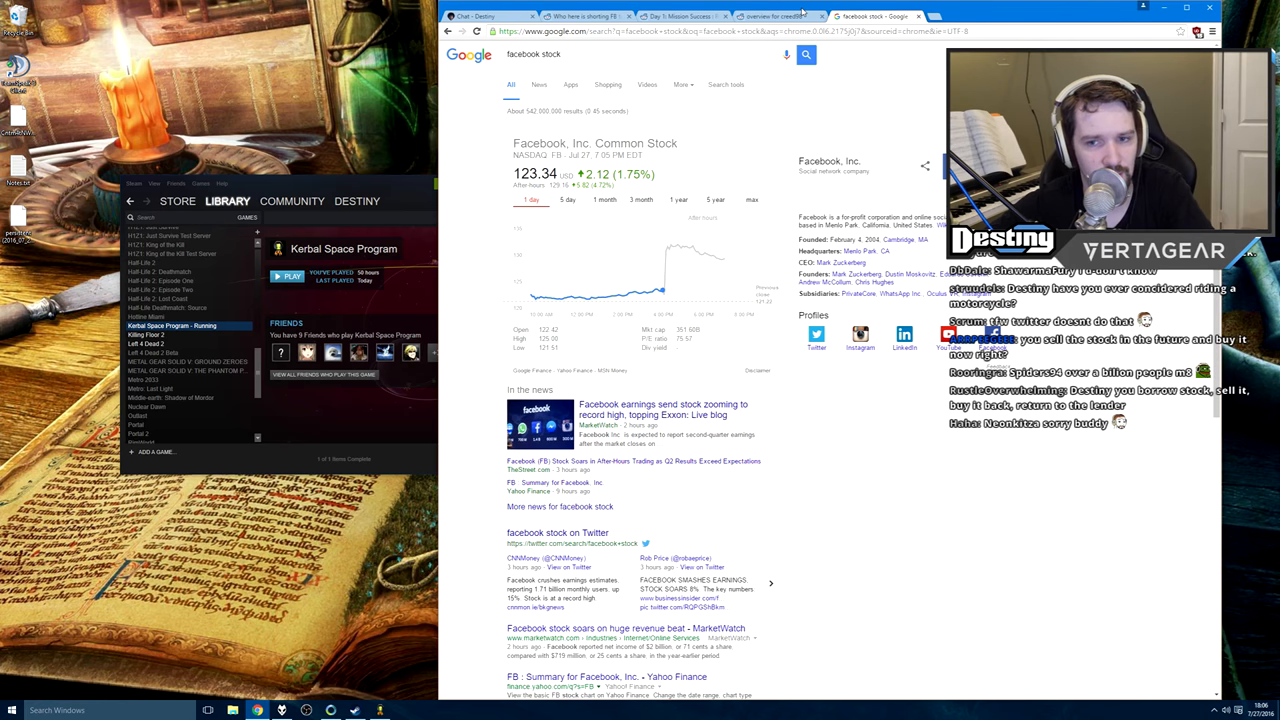
pyautogui.scroll(-3)
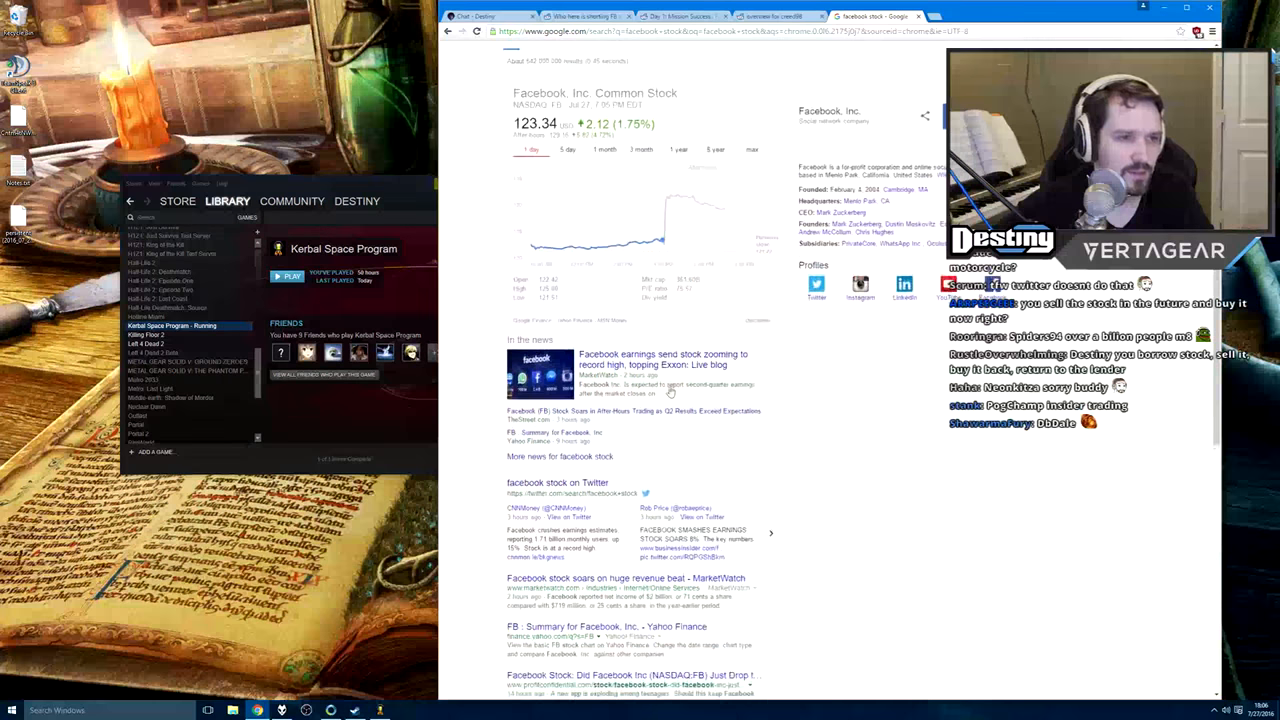
pyautogui.scroll(3)
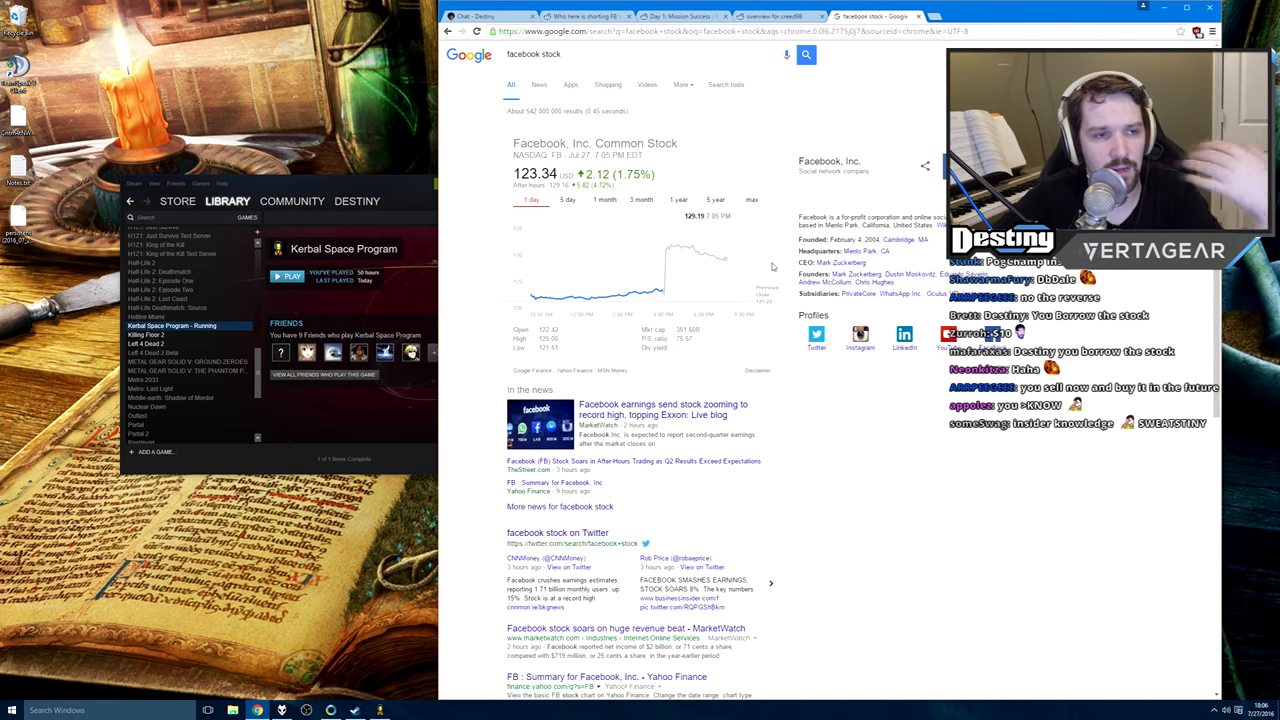
# Scroll the Google results to the bottom and back up
pyautogui.scroll(-3)
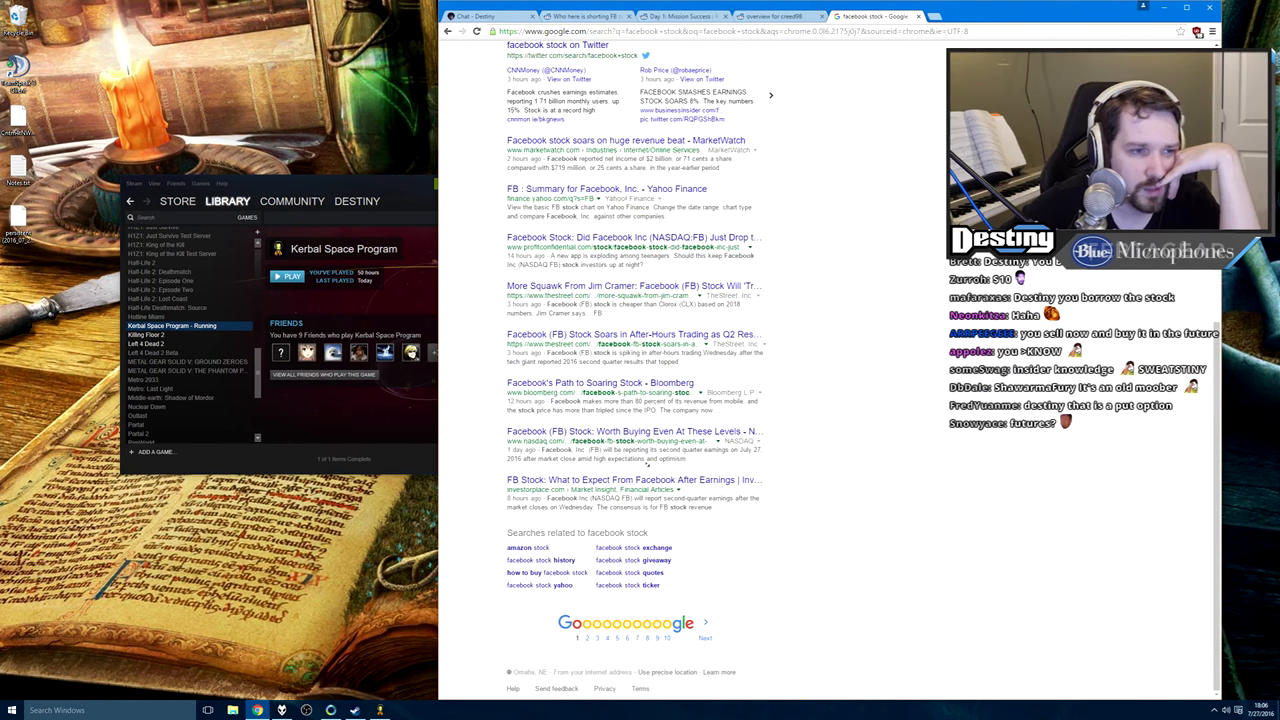
pyautogui.scroll(3)
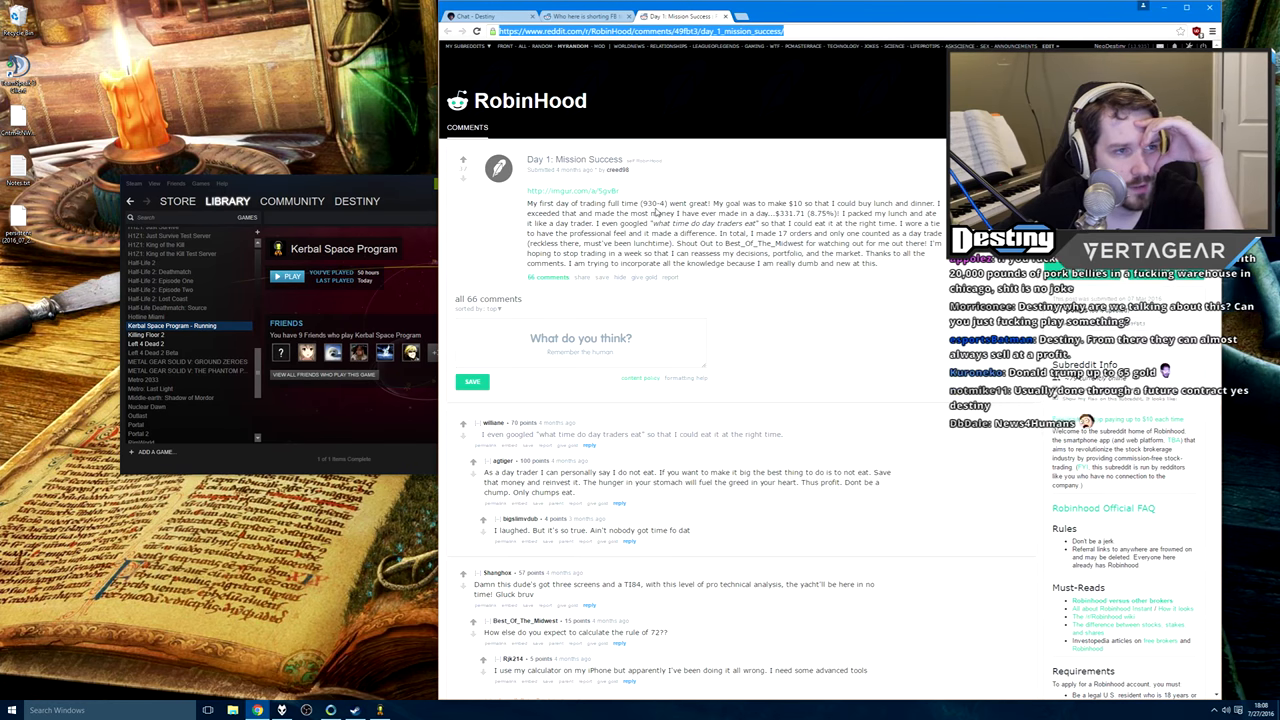
# Bring up the destiny.gg chat and scroll down through the newest messages
pyautogui.click(570, 16)
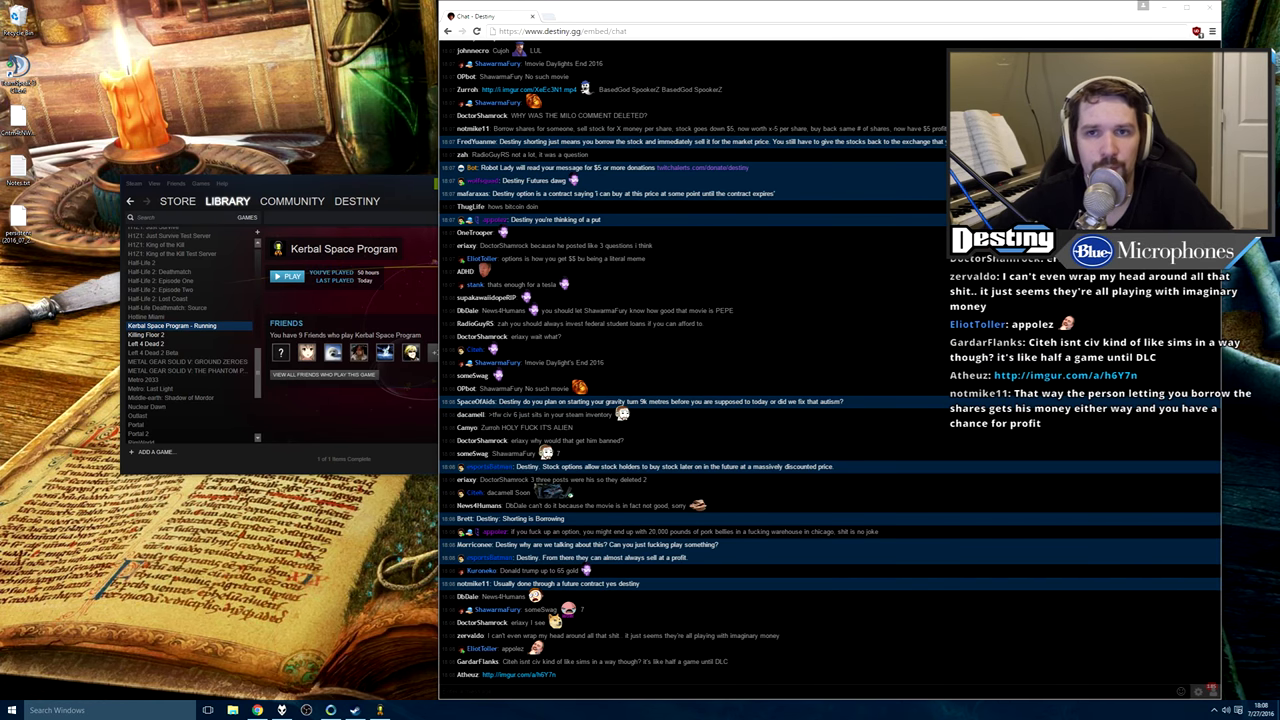
pyautogui.scroll(-3)
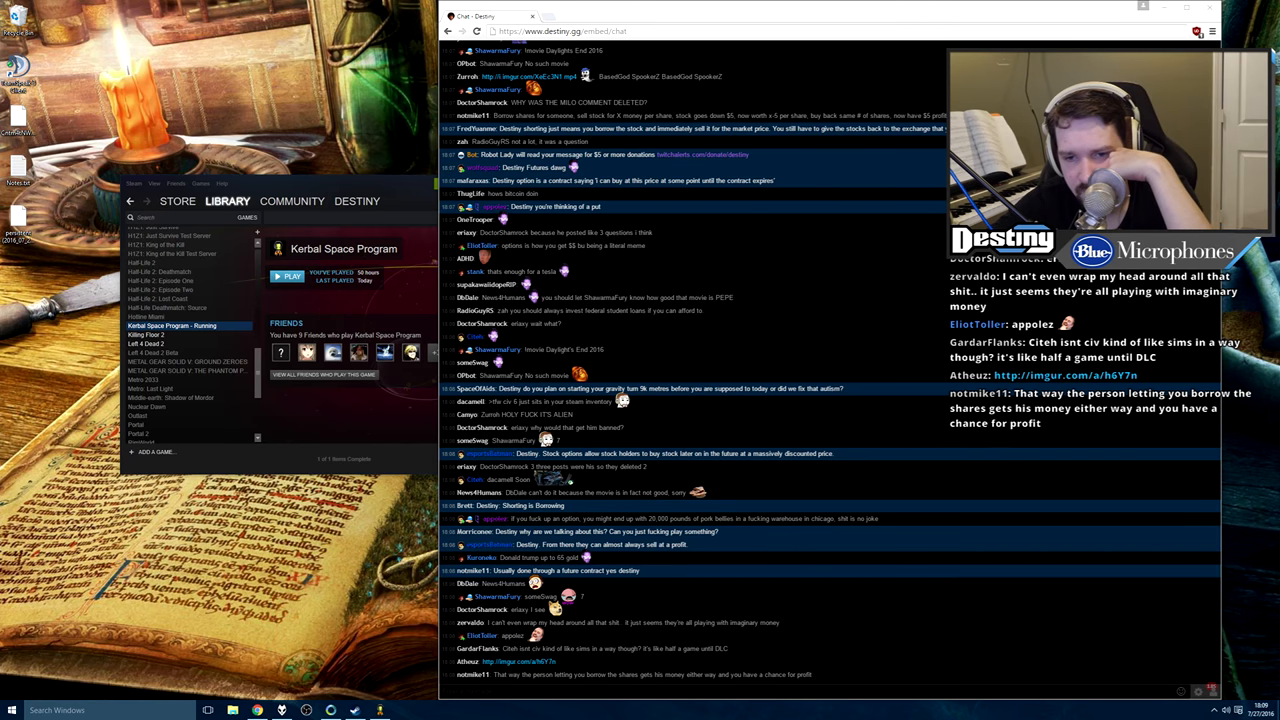
pyautogui.scroll(-3)
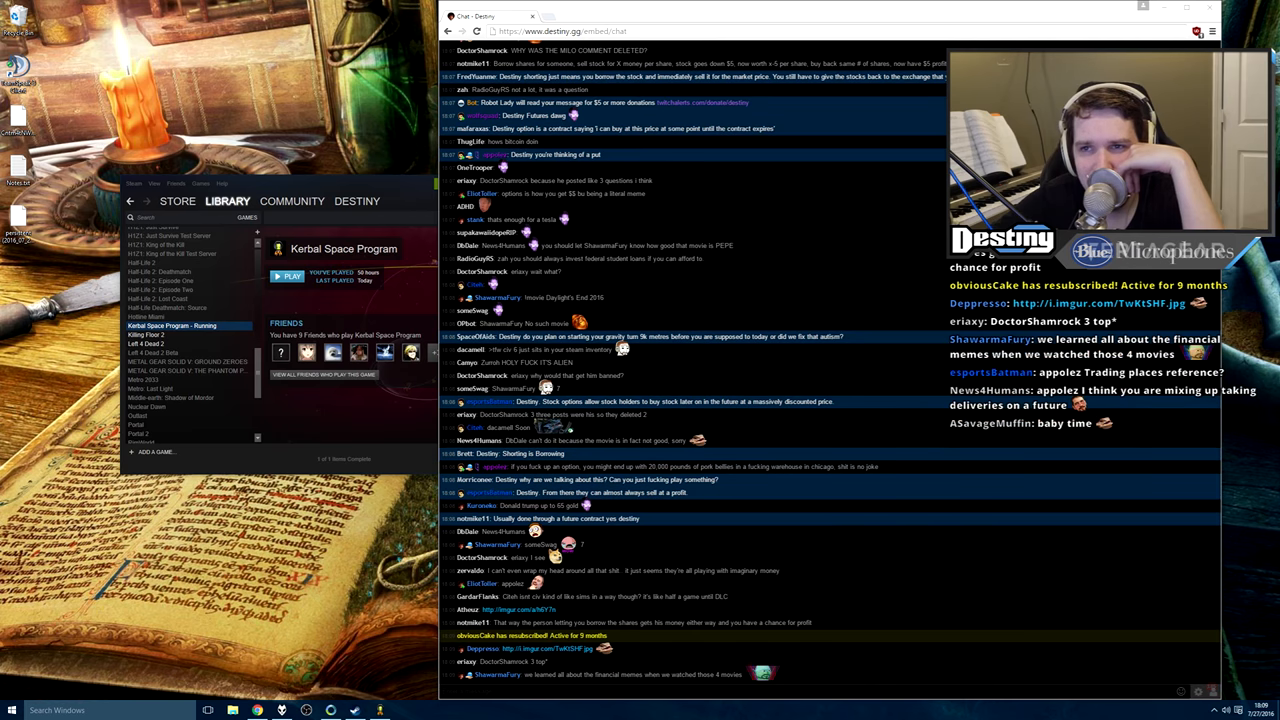
pyautogui.scroll(-3)
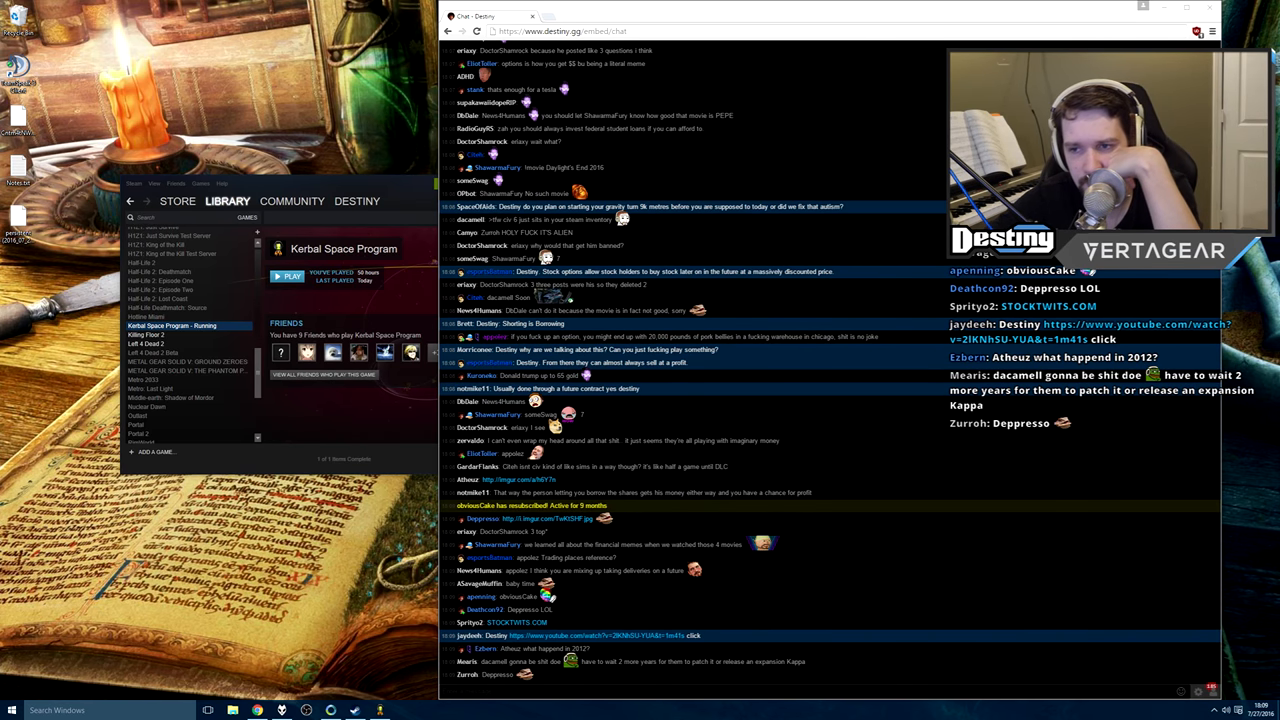
pyautogui.scroll(-3)
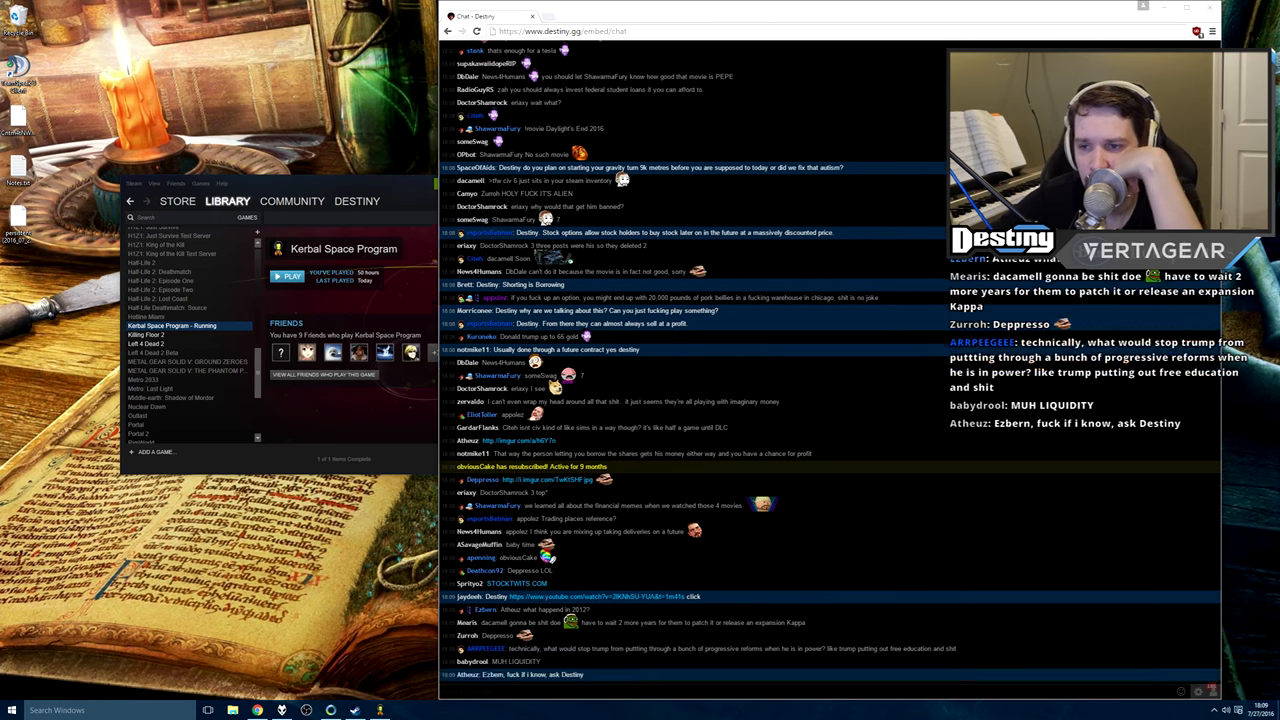
pyautogui.scroll(-3)
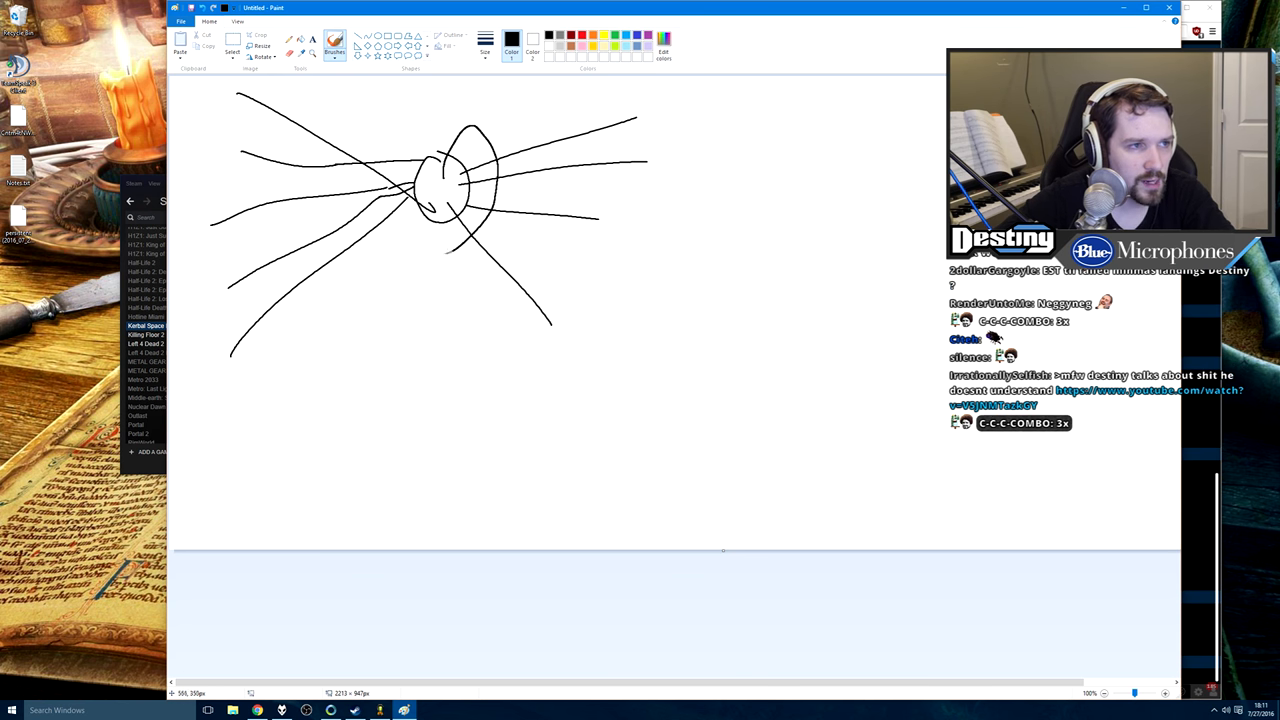
# Add strokes, an arrow and dollar signs to the sketch, then discard it without saving
pyautogui.moveTo(420, 110); pyautogui.dragTo(470, 240)
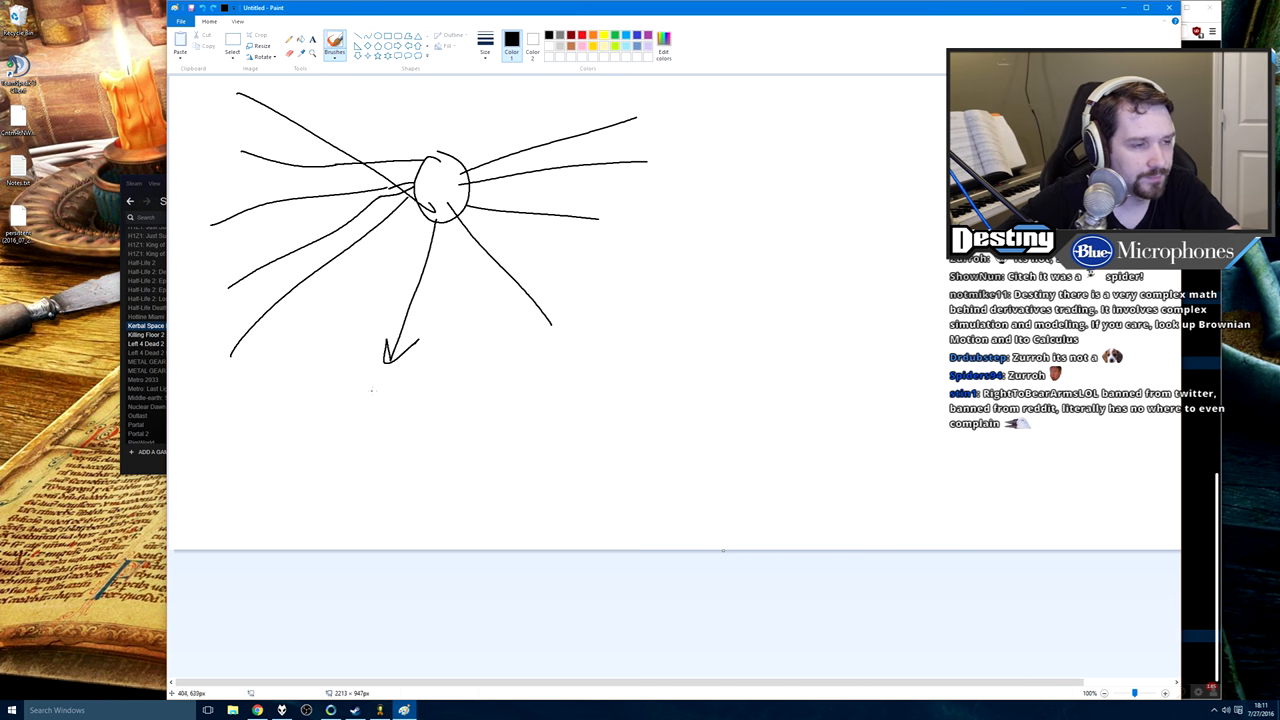
pyautogui.moveTo(344, 370); pyautogui.dragTo(376, 440)
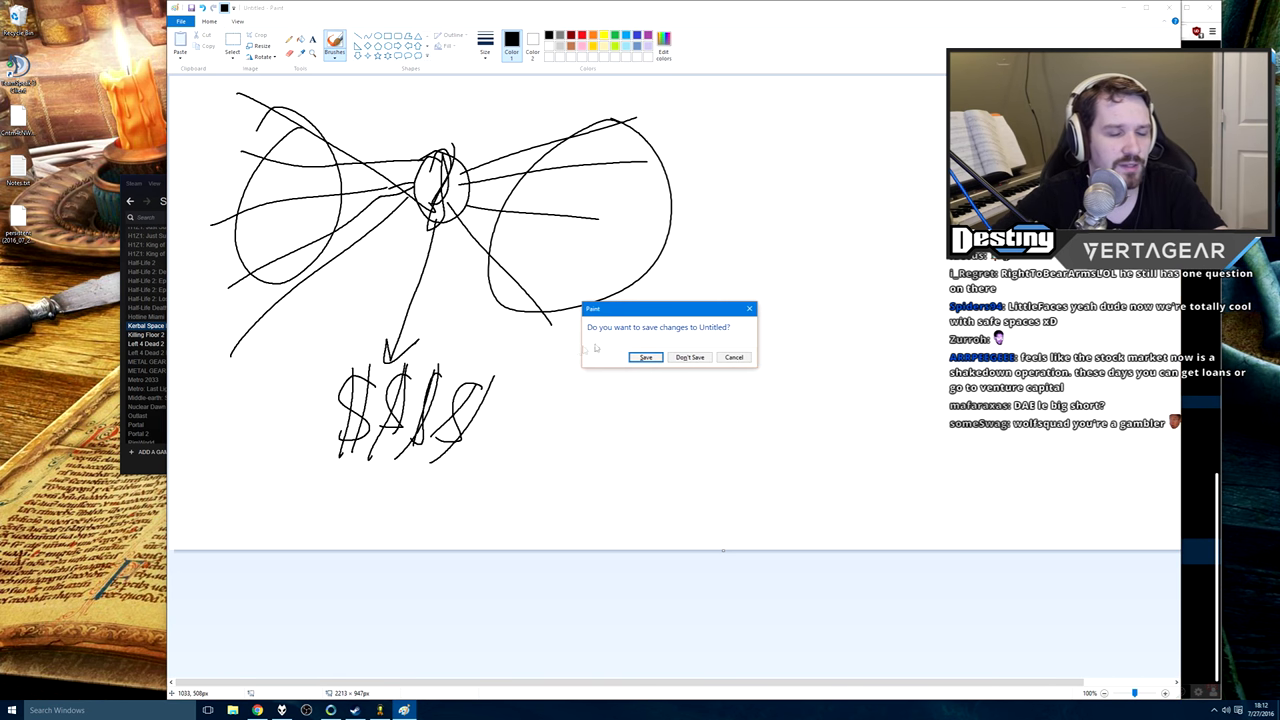
pyautogui.click(690, 356)
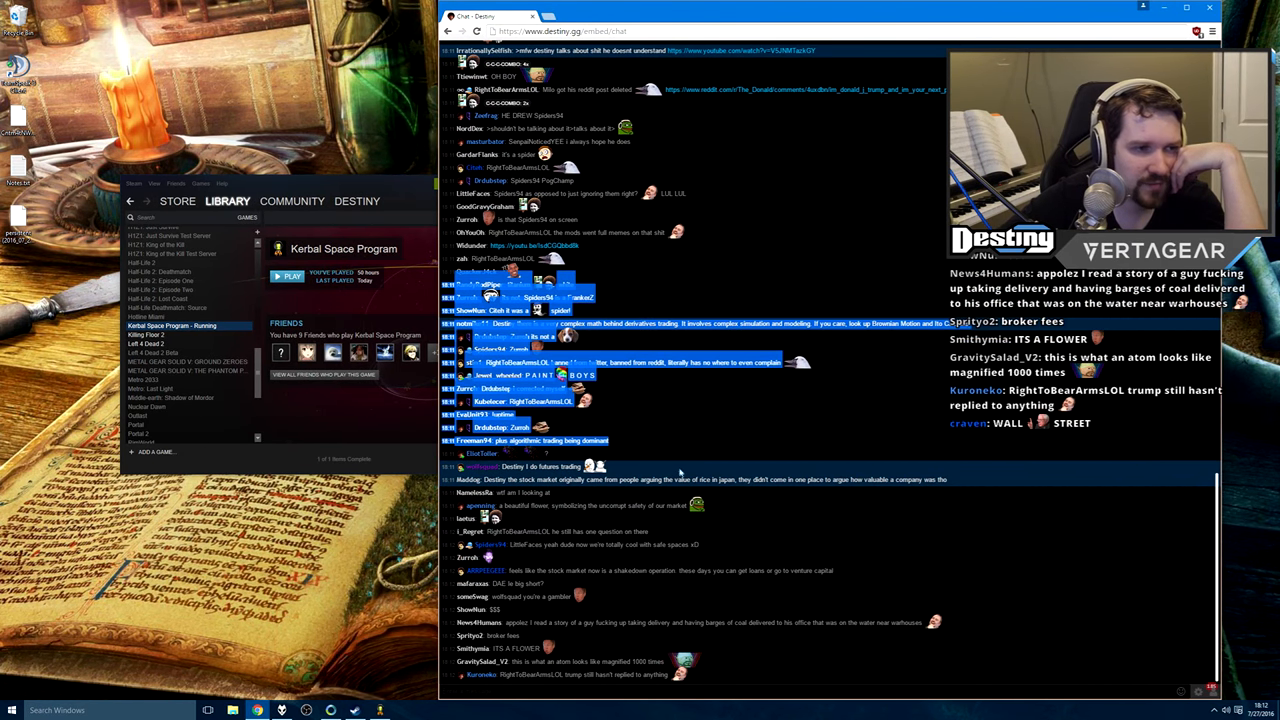
pyautogui.scroll(-3)
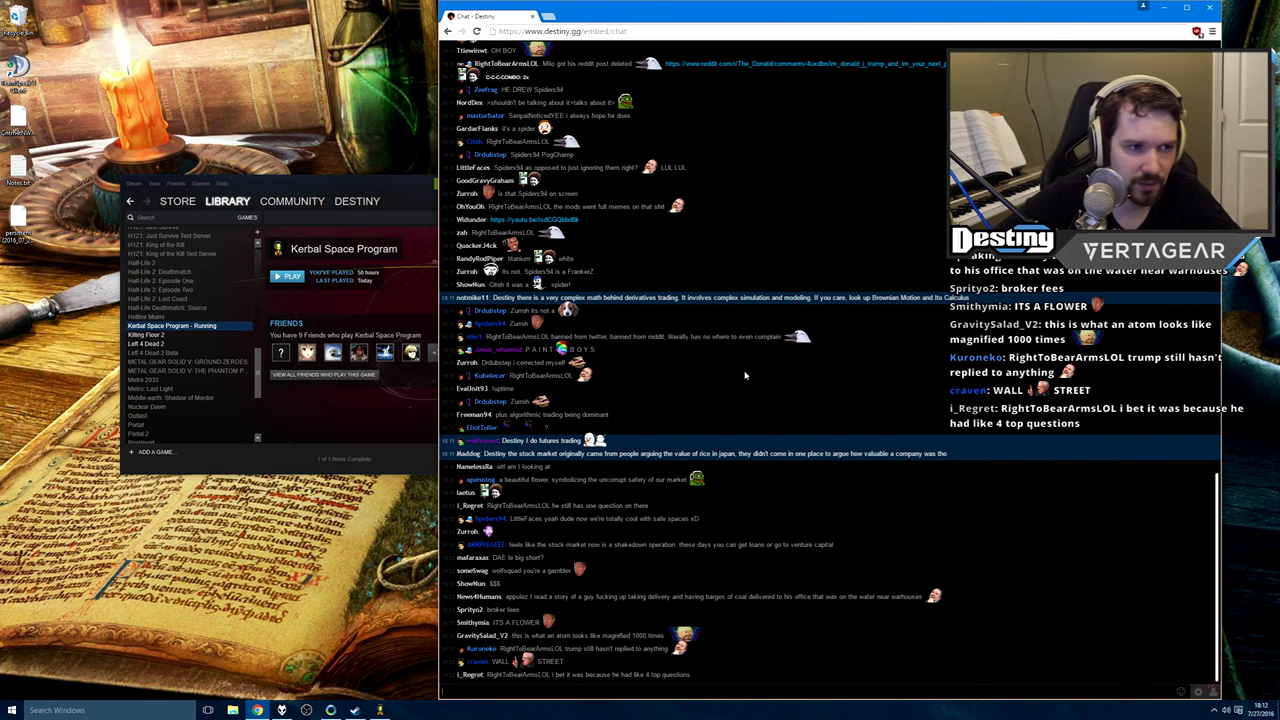
pyautogui.scroll(-3)
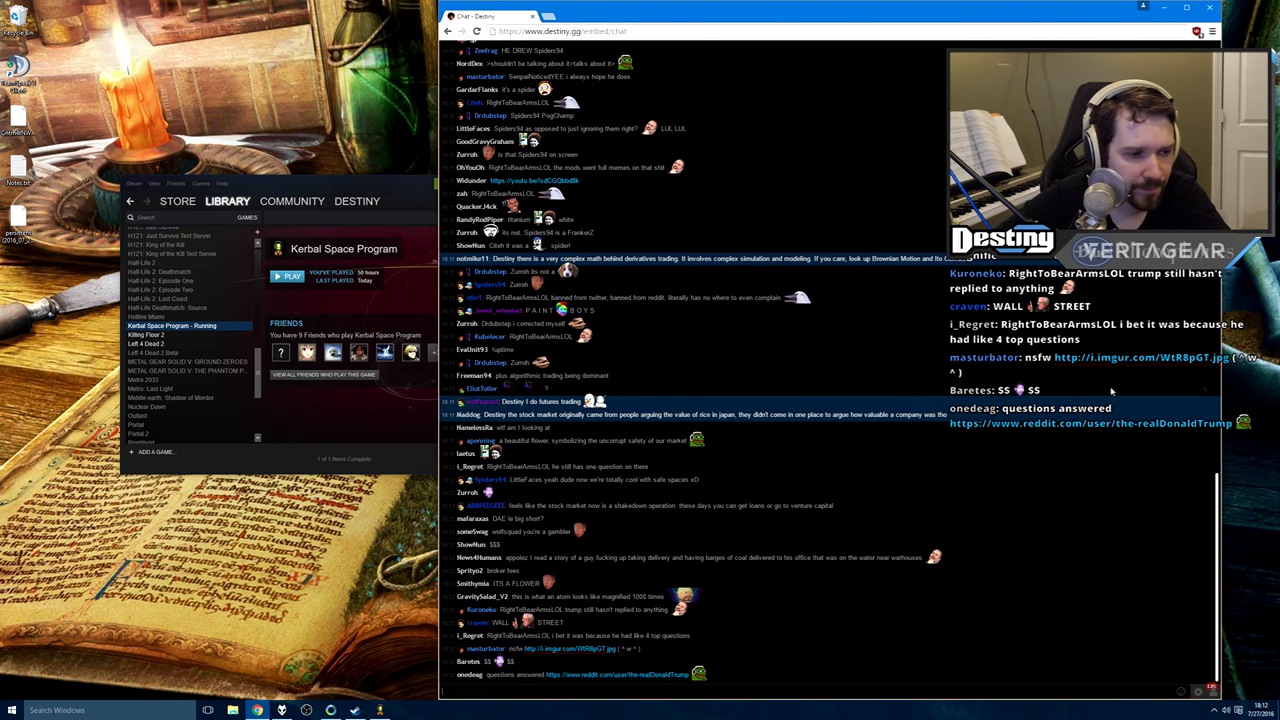
pyautogui.scroll(-3)
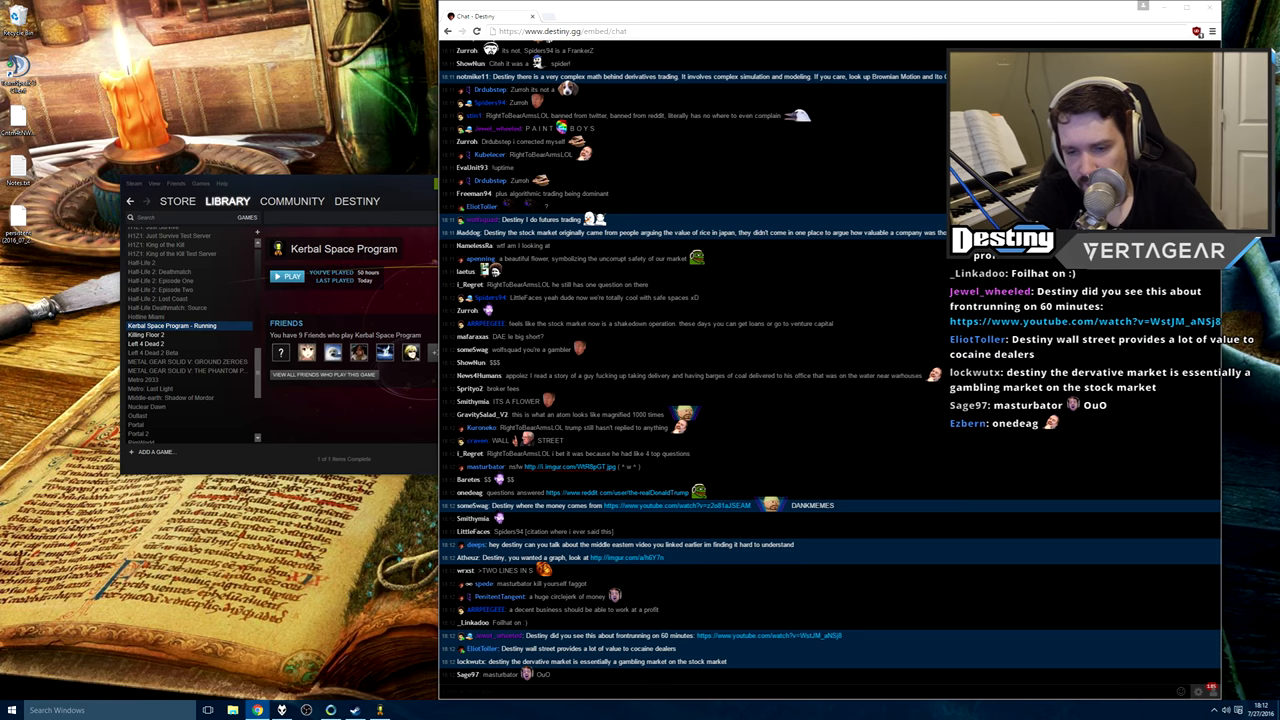
pyautogui.scroll(-3)
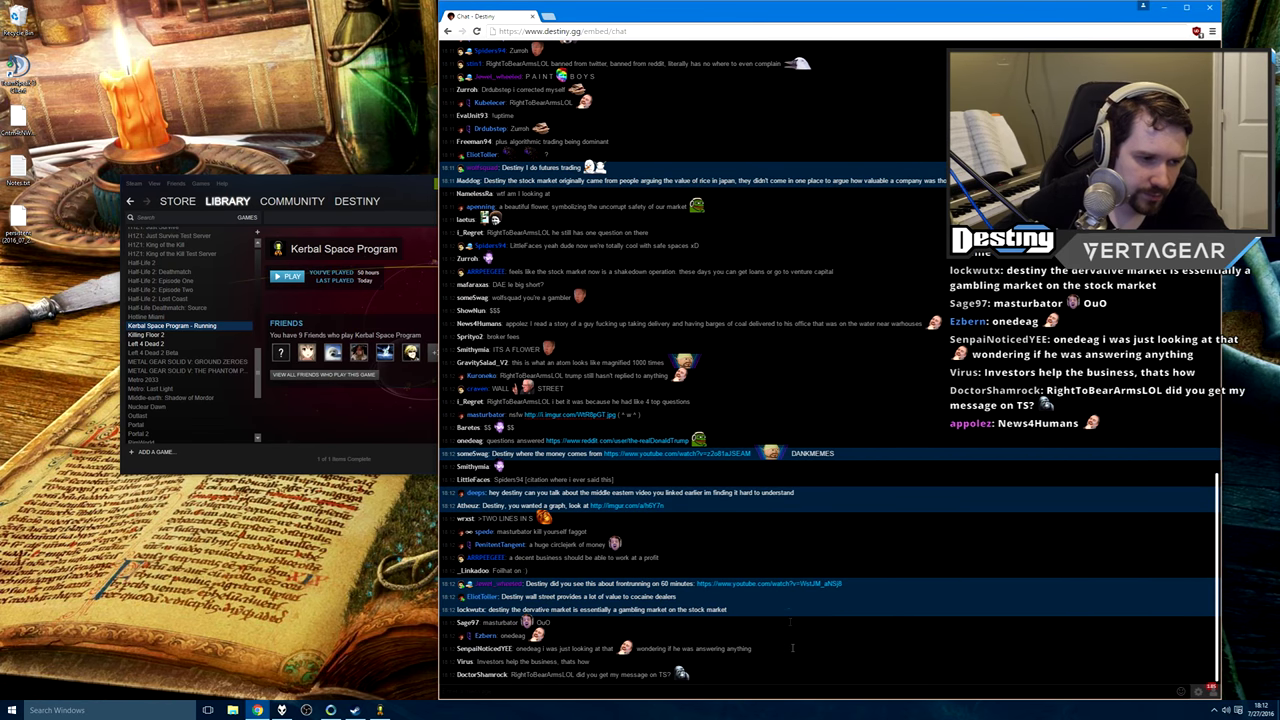
pyautogui.scroll(-3)
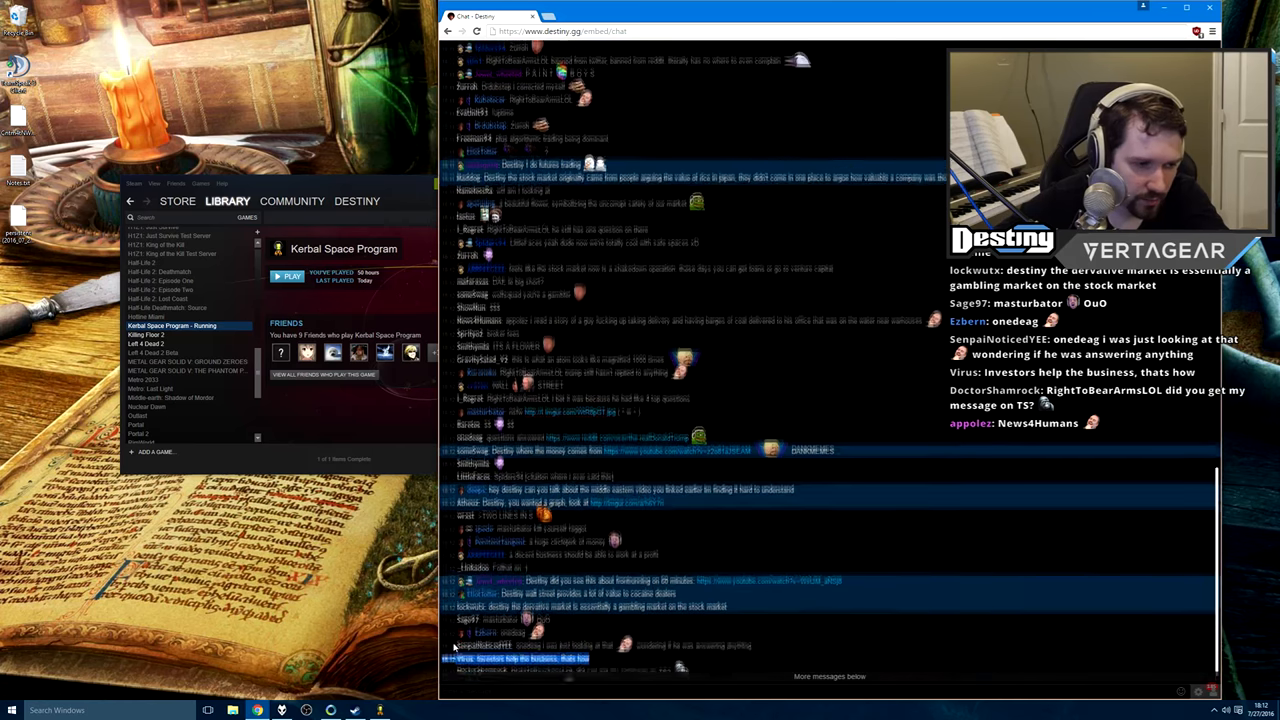
pyautogui.scroll(-3)
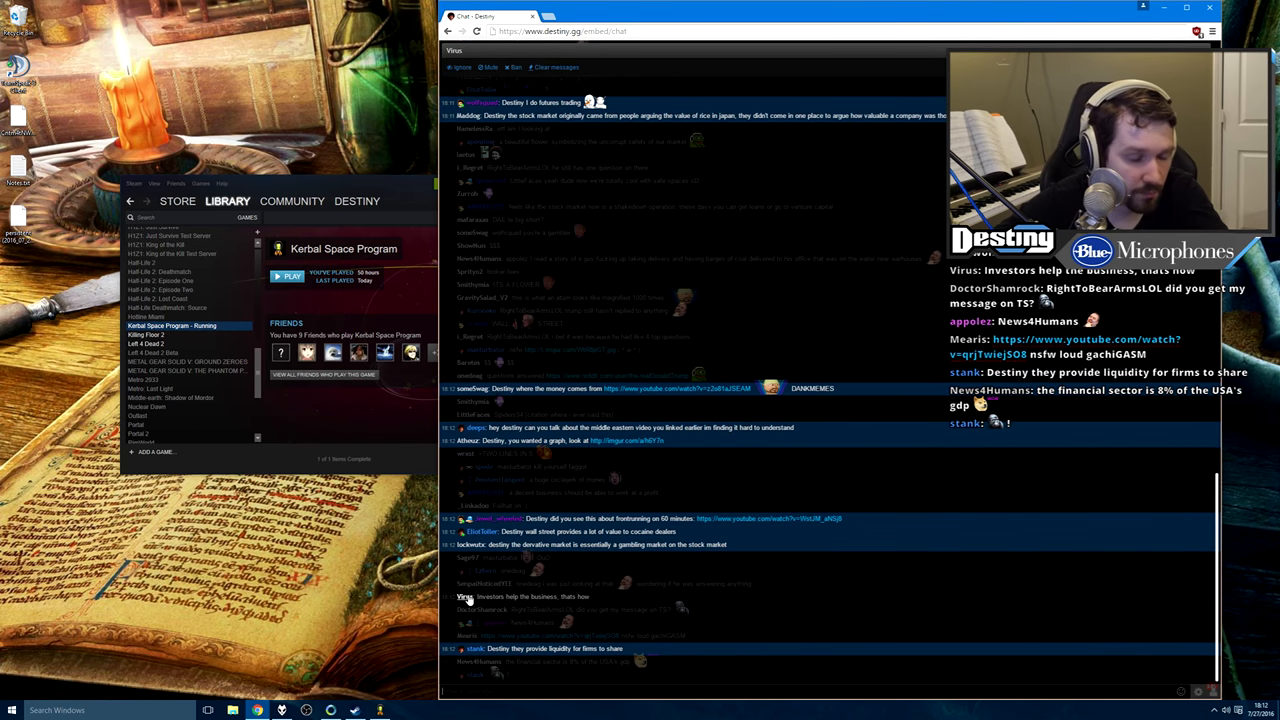
pyautogui.scroll(-3)
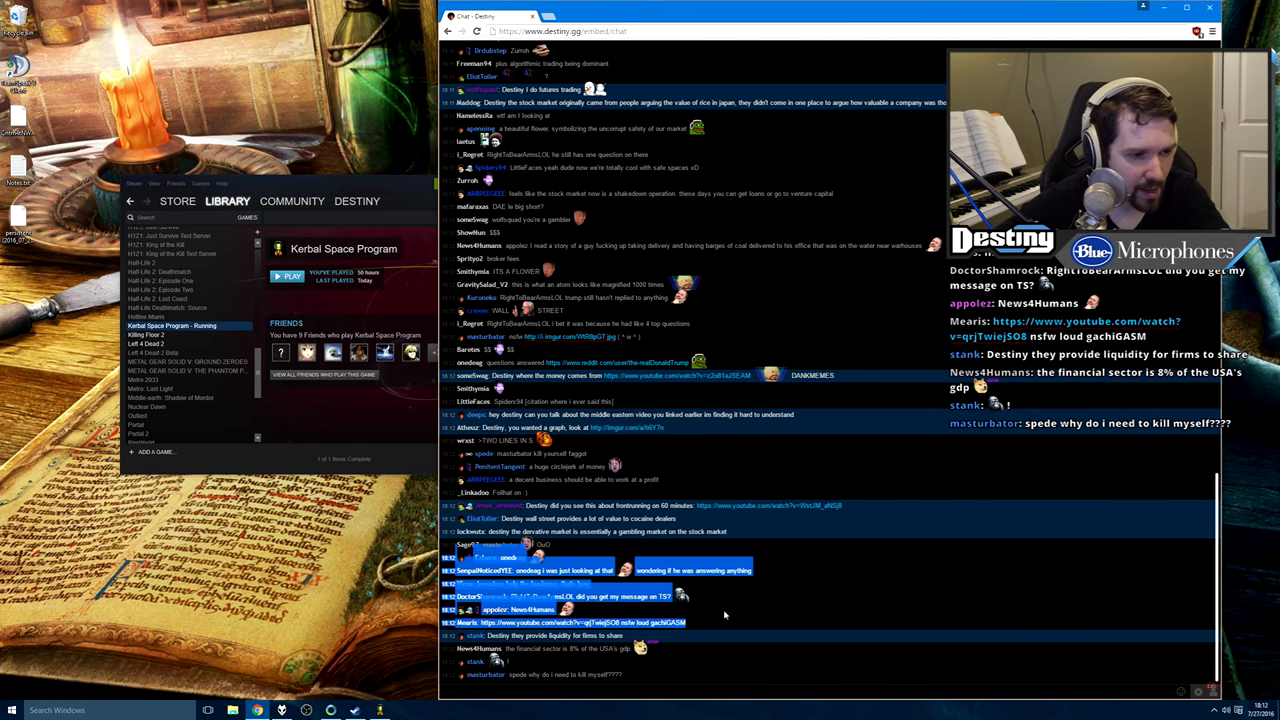
pyautogui.scroll(-3)
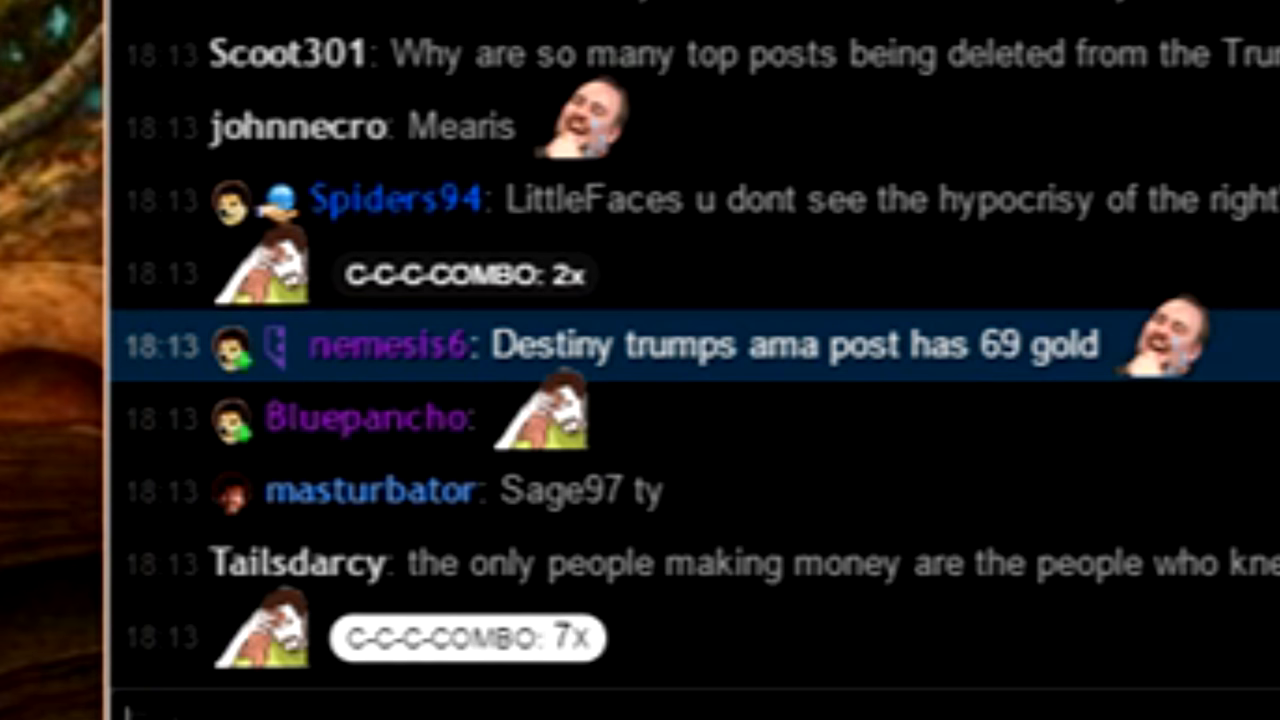
pyautogui.scroll(-3)
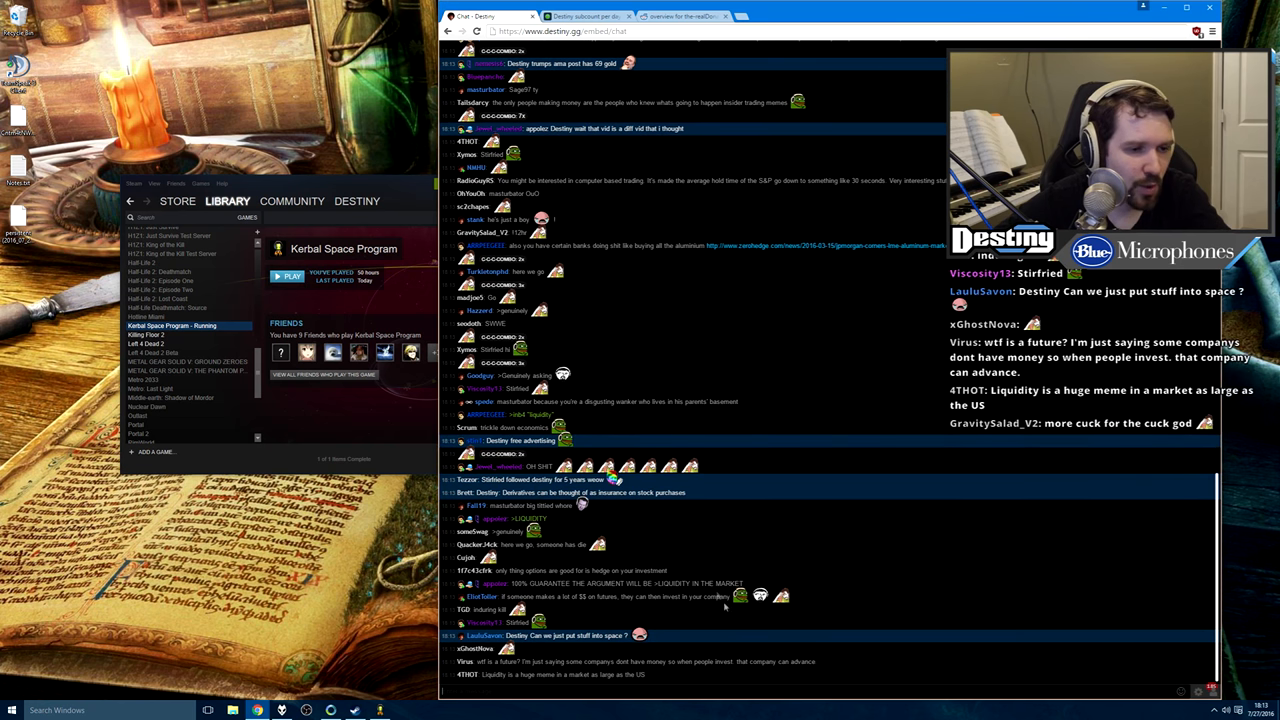
pyautogui.scroll(-3)
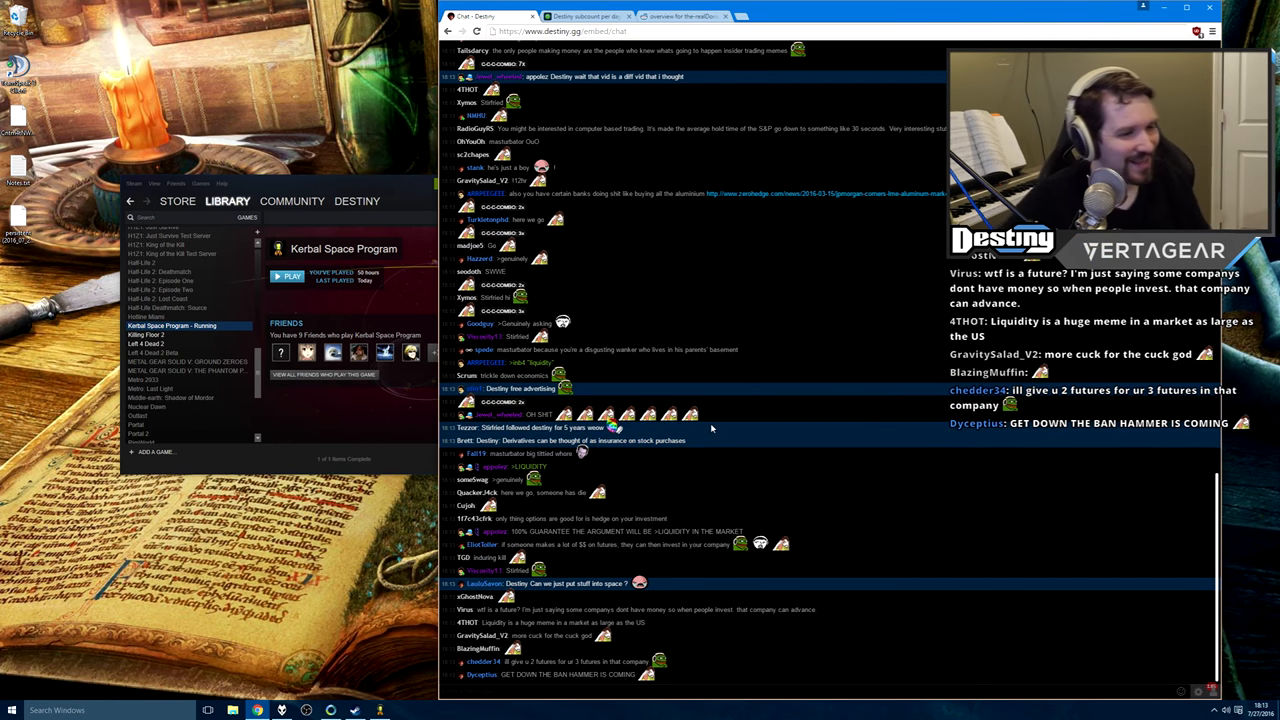
pyautogui.scroll(-3)
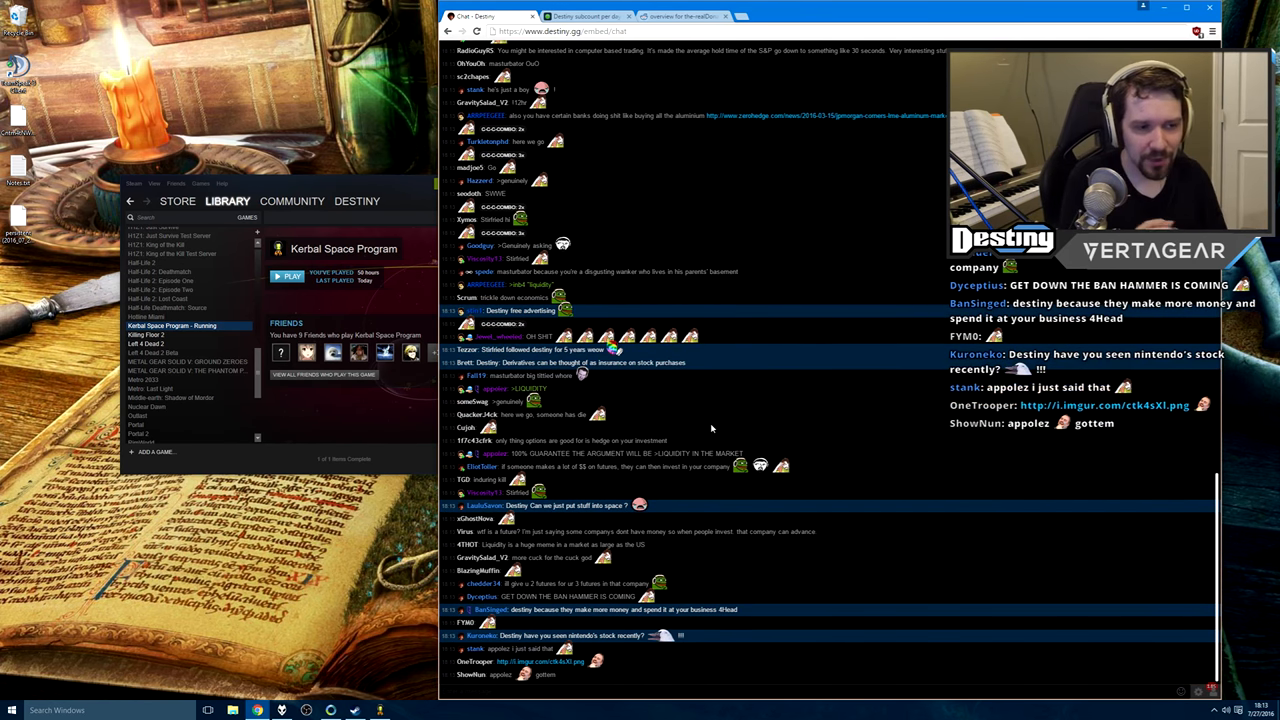
pyautogui.scroll(-3)
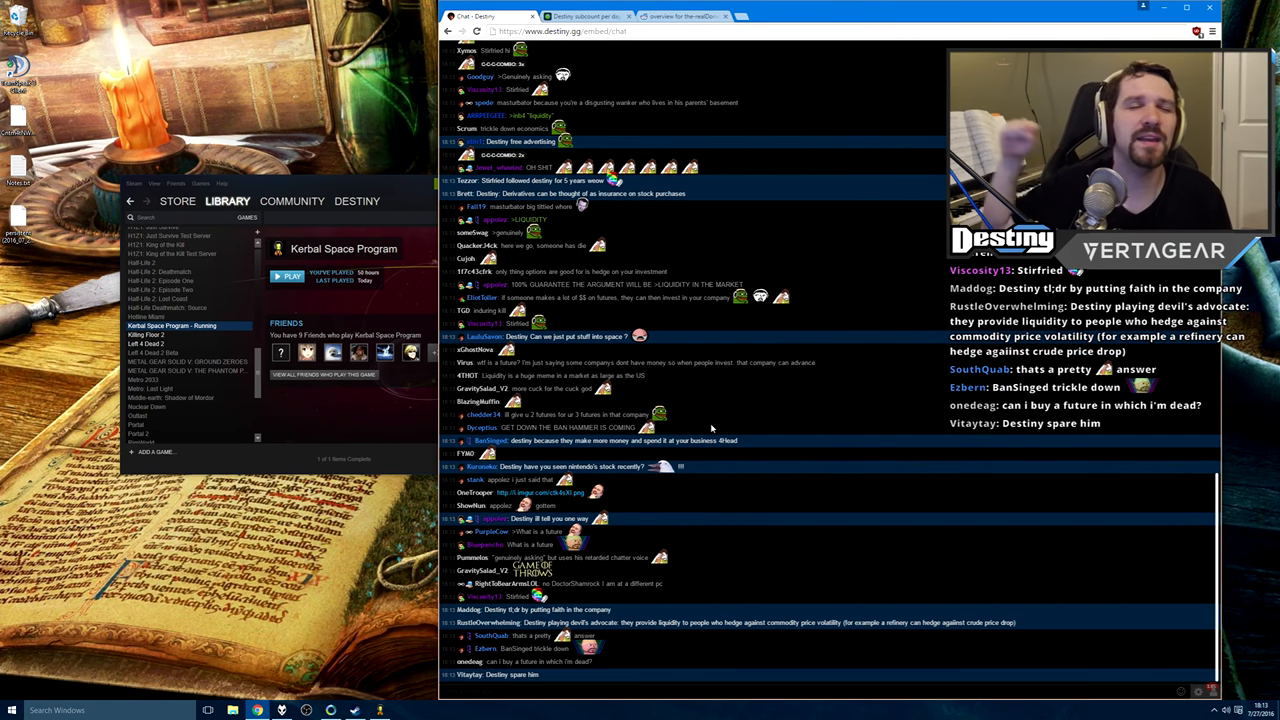
pyautogui.scroll(-3)
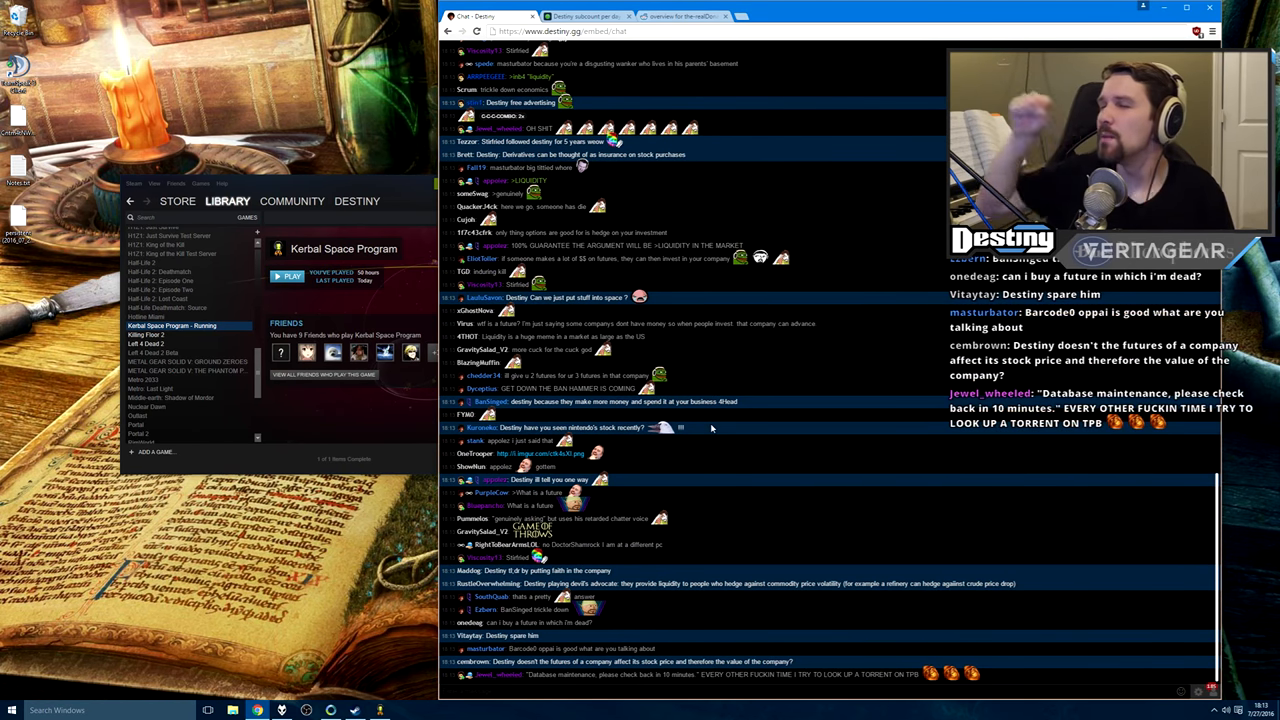
pyautogui.scroll(-3)
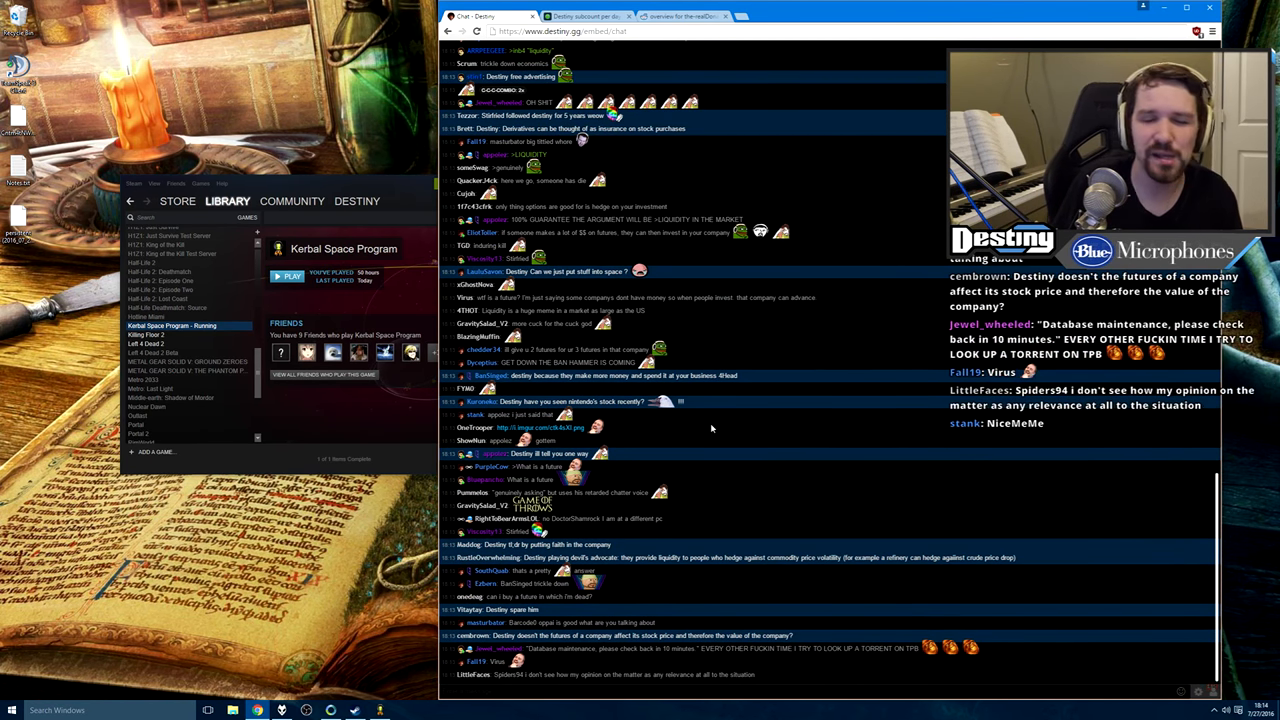
pyautogui.scroll(-3)
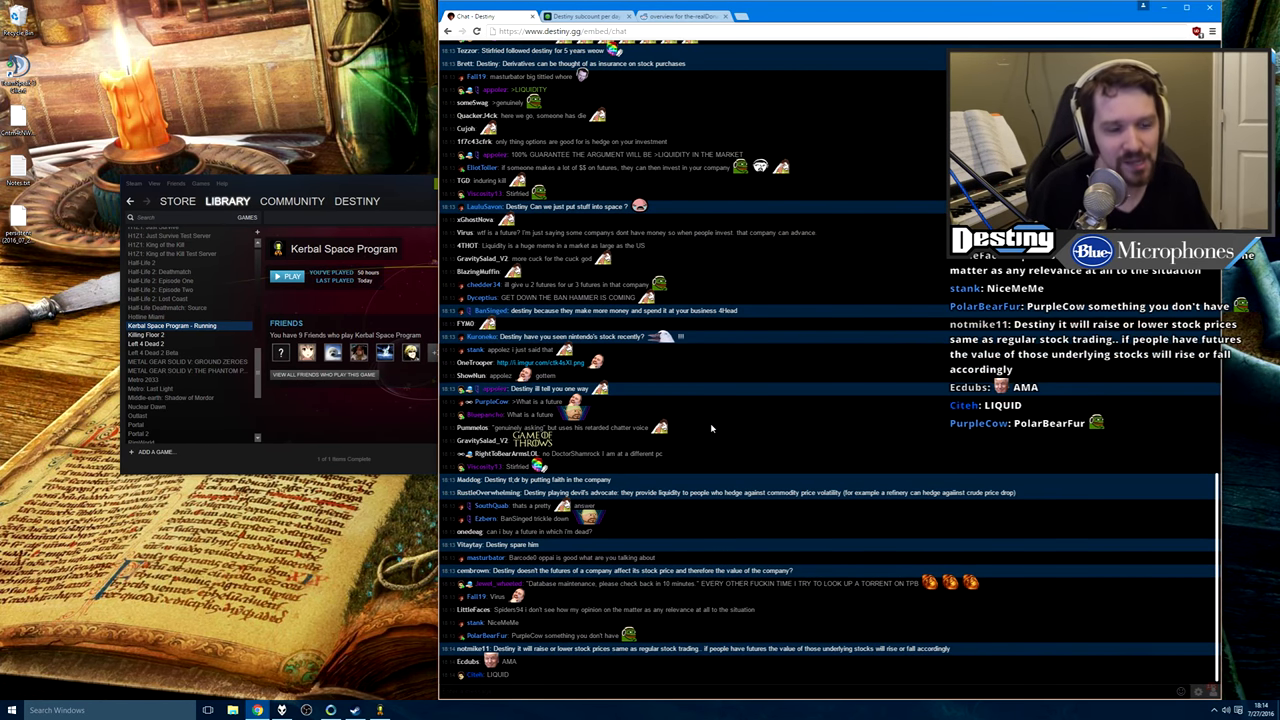
pyautogui.scroll(-3)
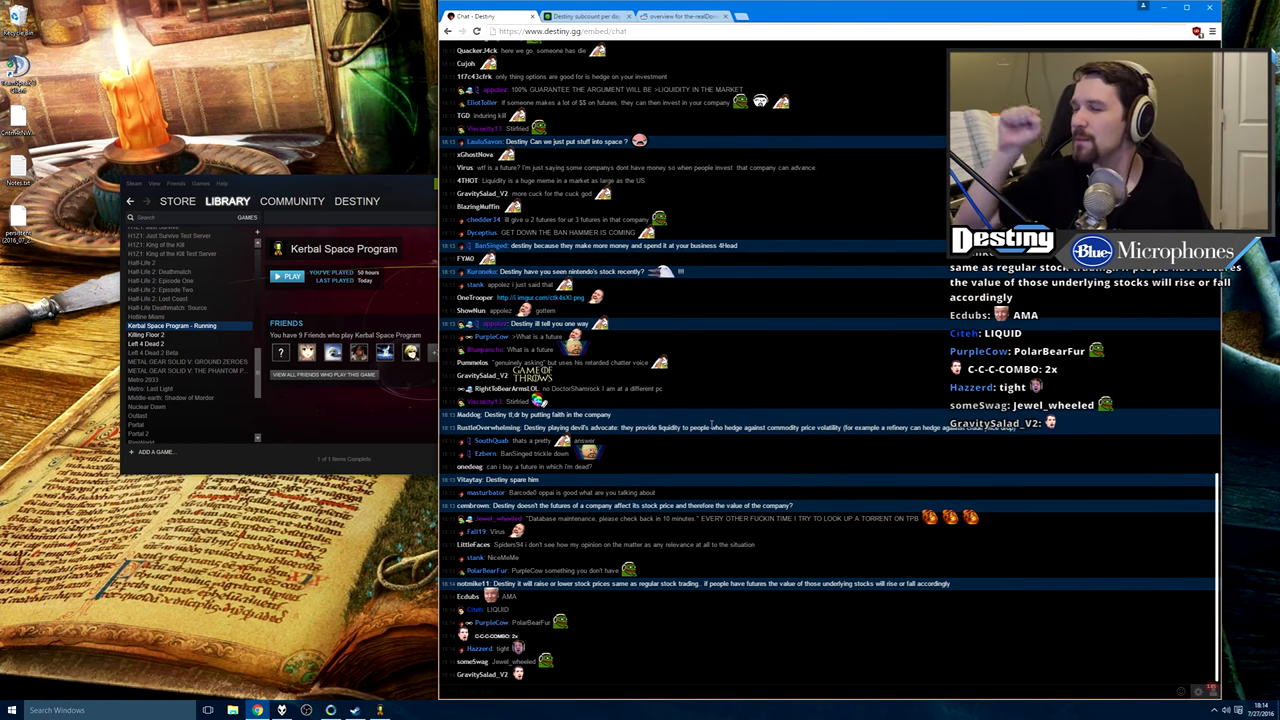
pyautogui.scroll(-3)
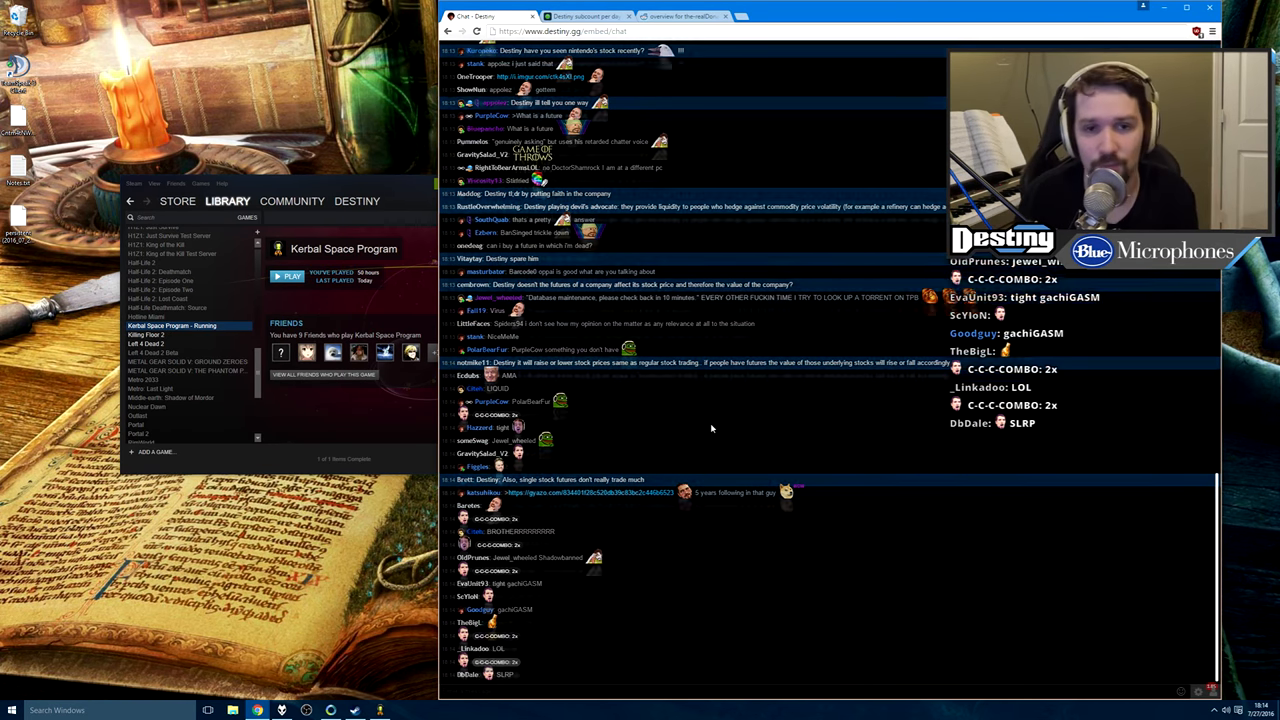
pyautogui.scroll(-3)
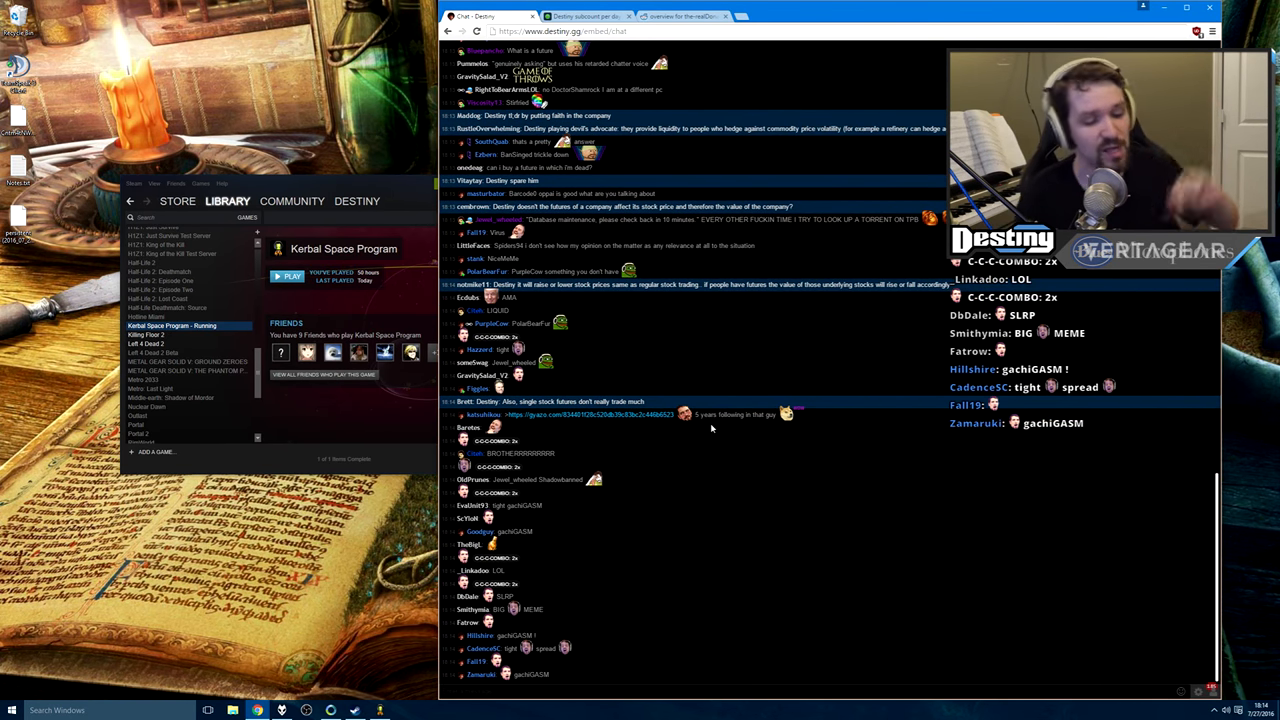
pyautogui.scroll(-3)
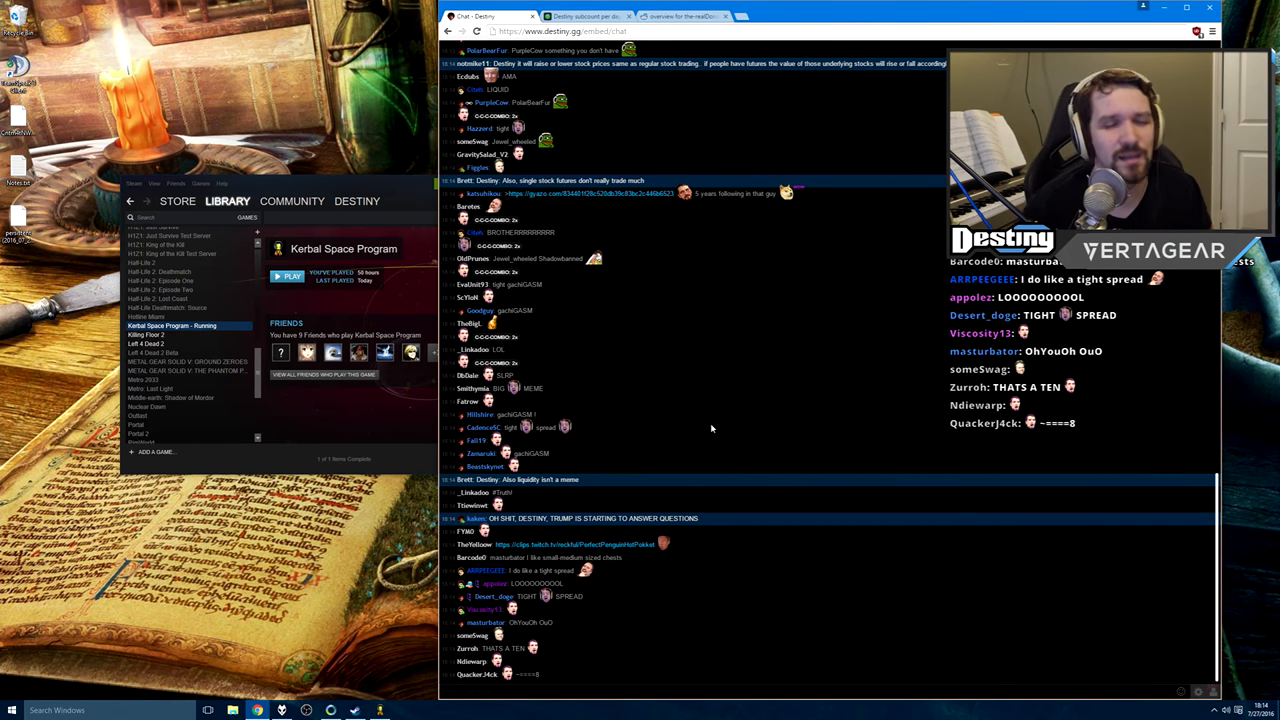
pyautogui.scroll(-3)
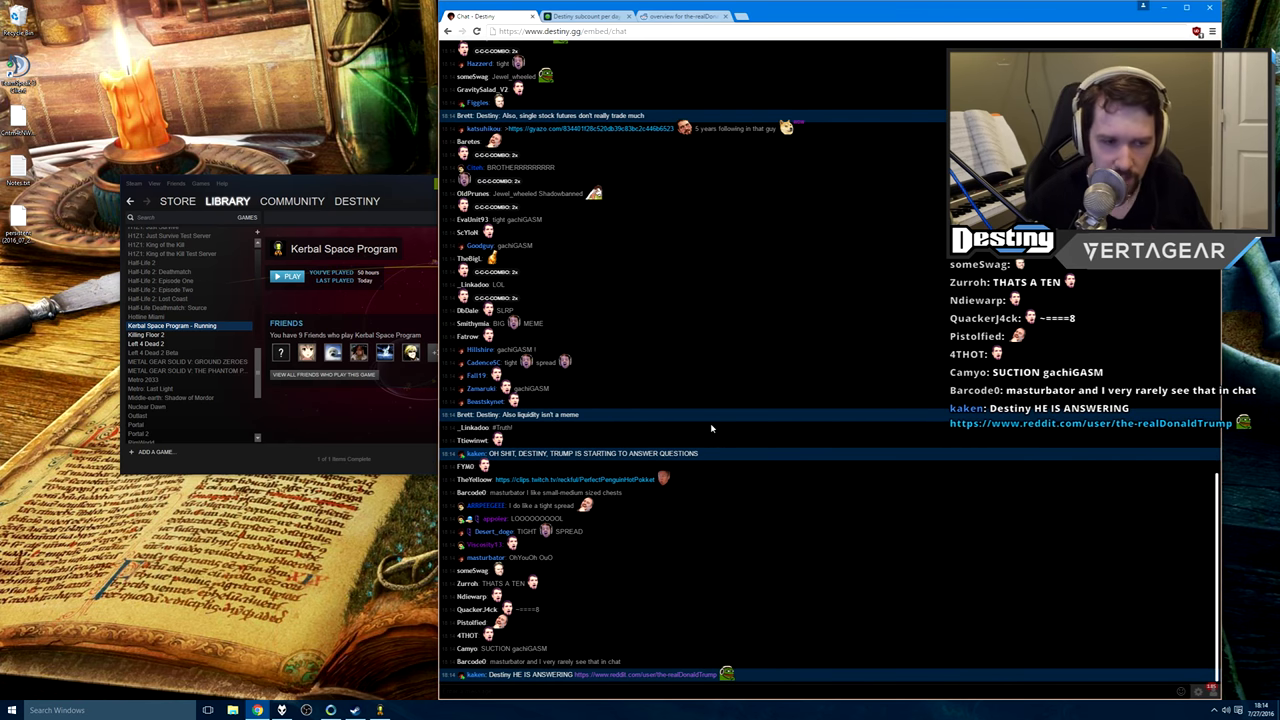
pyautogui.scroll(-3)
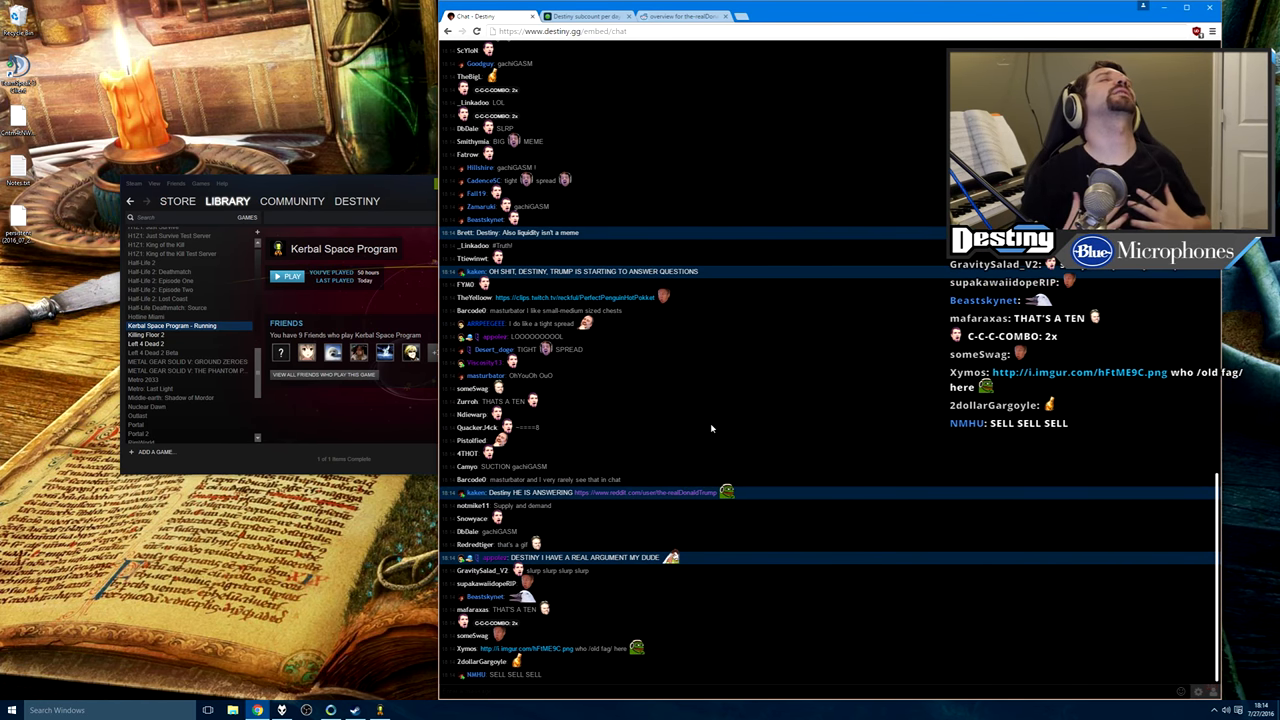
pyautogui.scroll(-3)
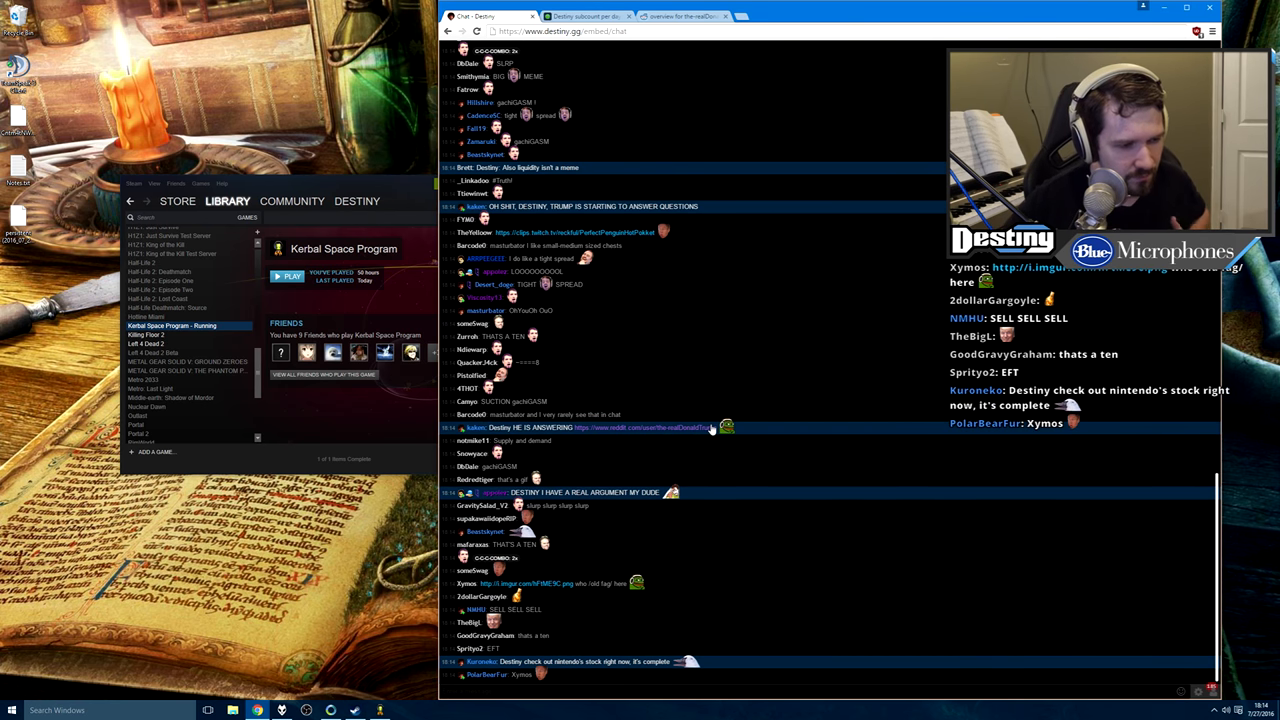
pyautogui.moveTo(808, 436)
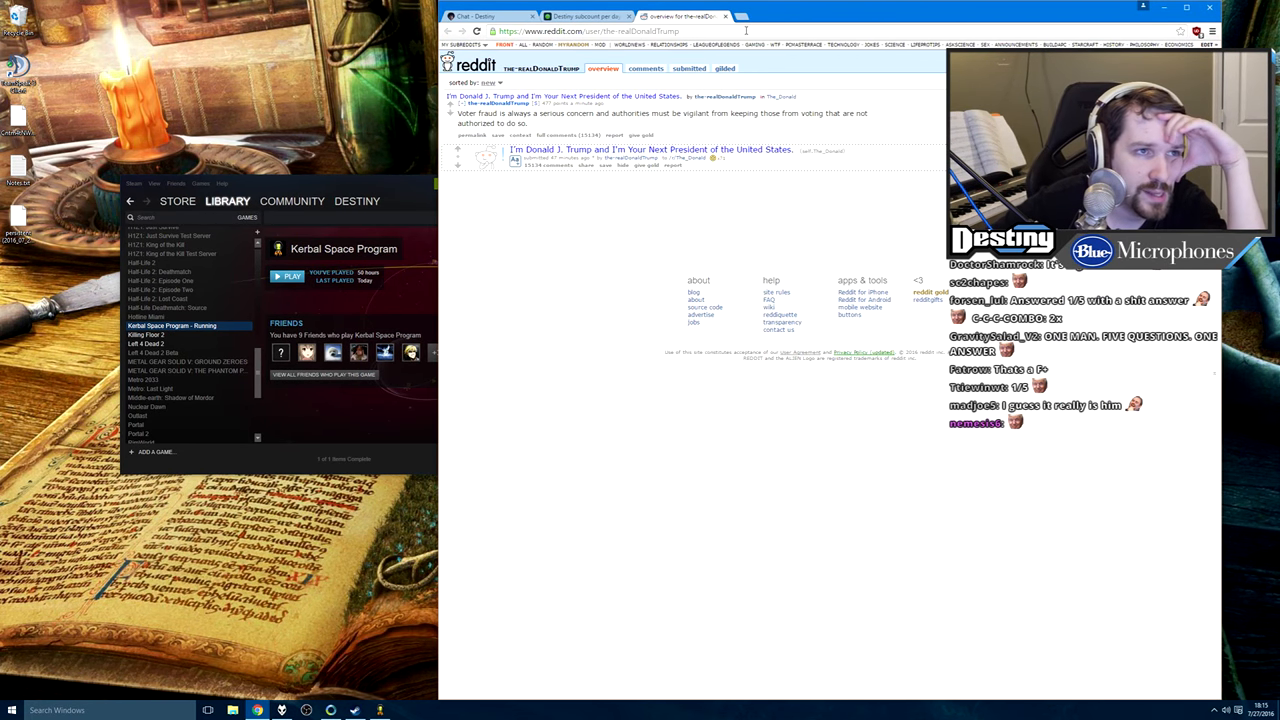
# Switch to the Reddit tab showing realDonaldTrump's user Overview page
pyautogui.click(484, 16)
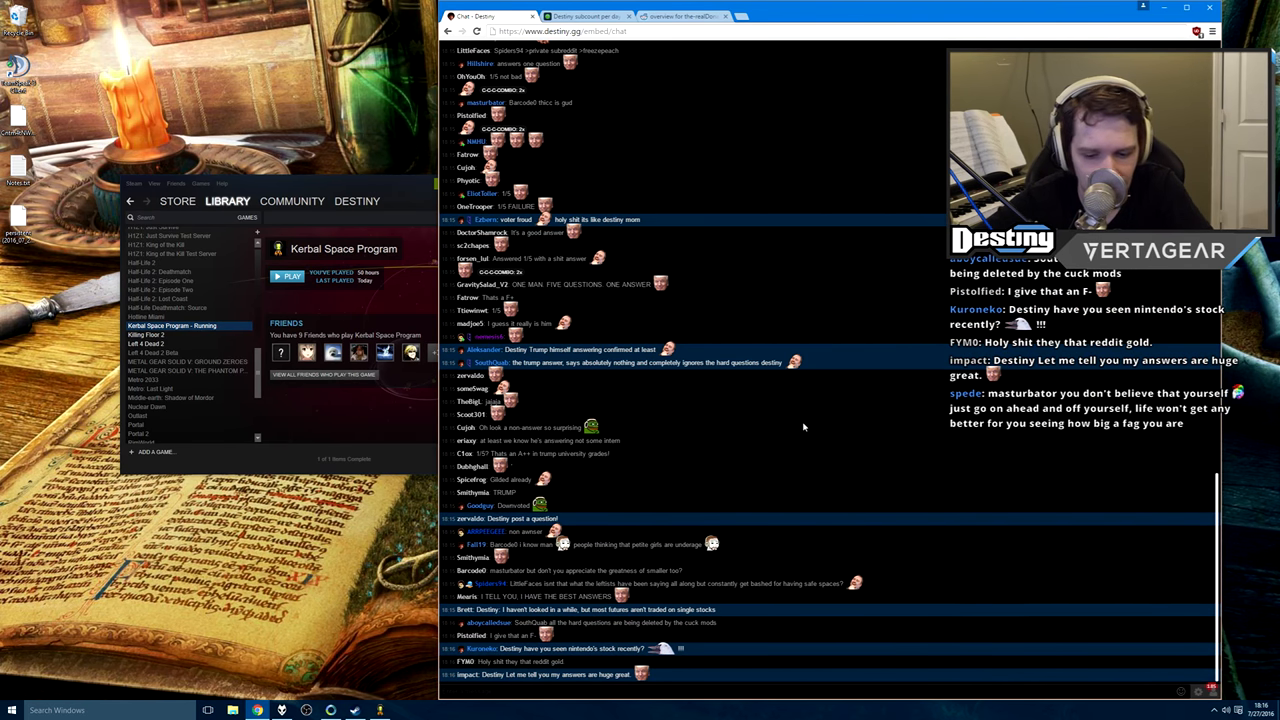
# Scroll down through the destiny.gg chat to follow the incoming messages
pyautogui.scroll(-3)
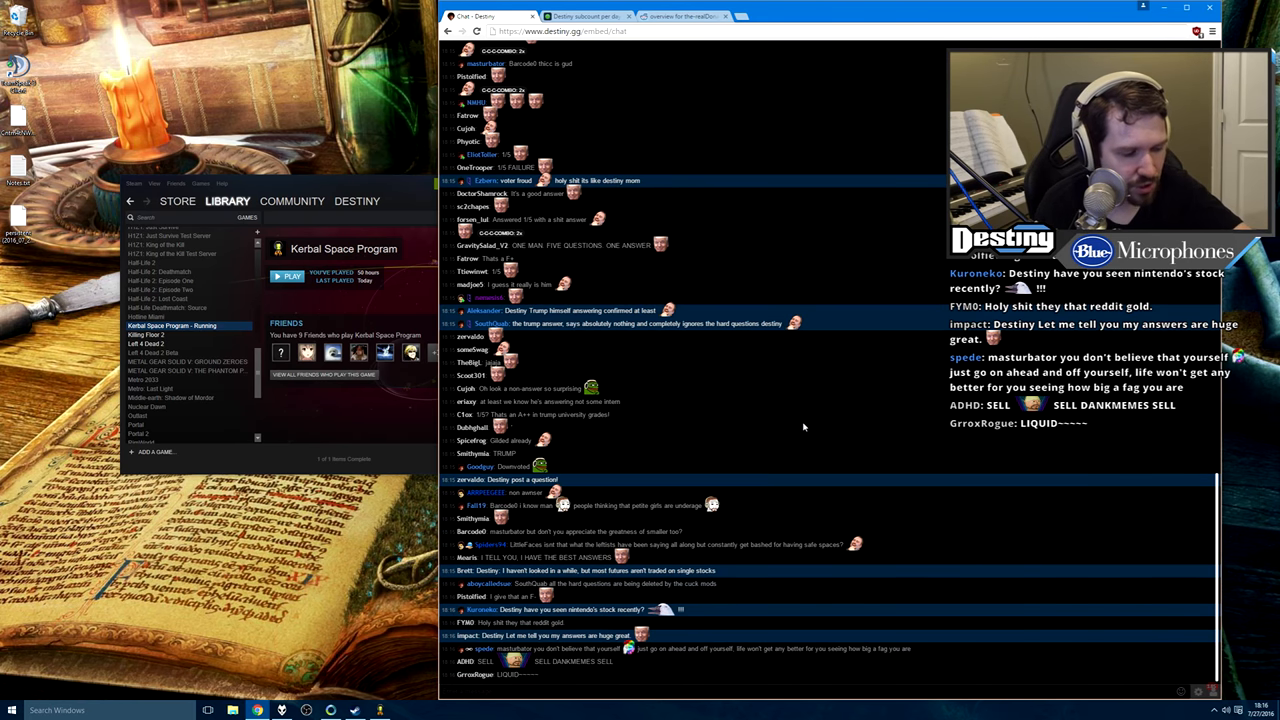
pyautogui.scroll(-3)
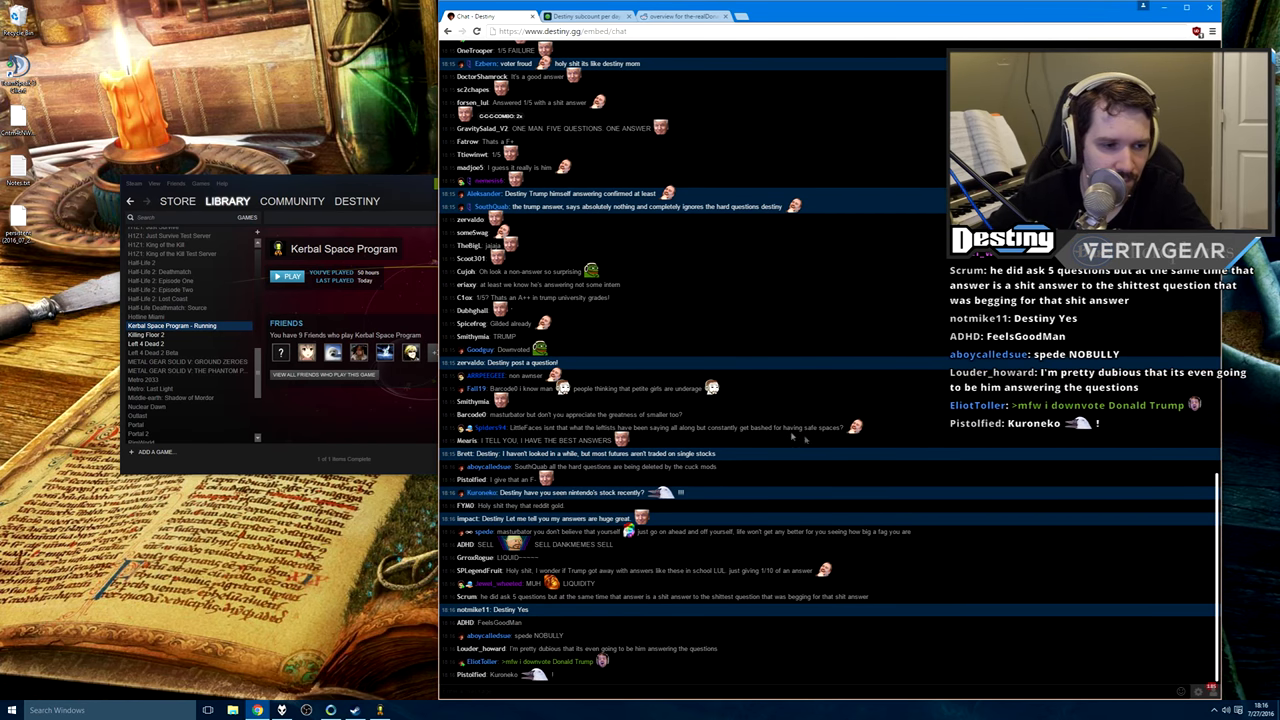
pyautogui.click(584, 16)
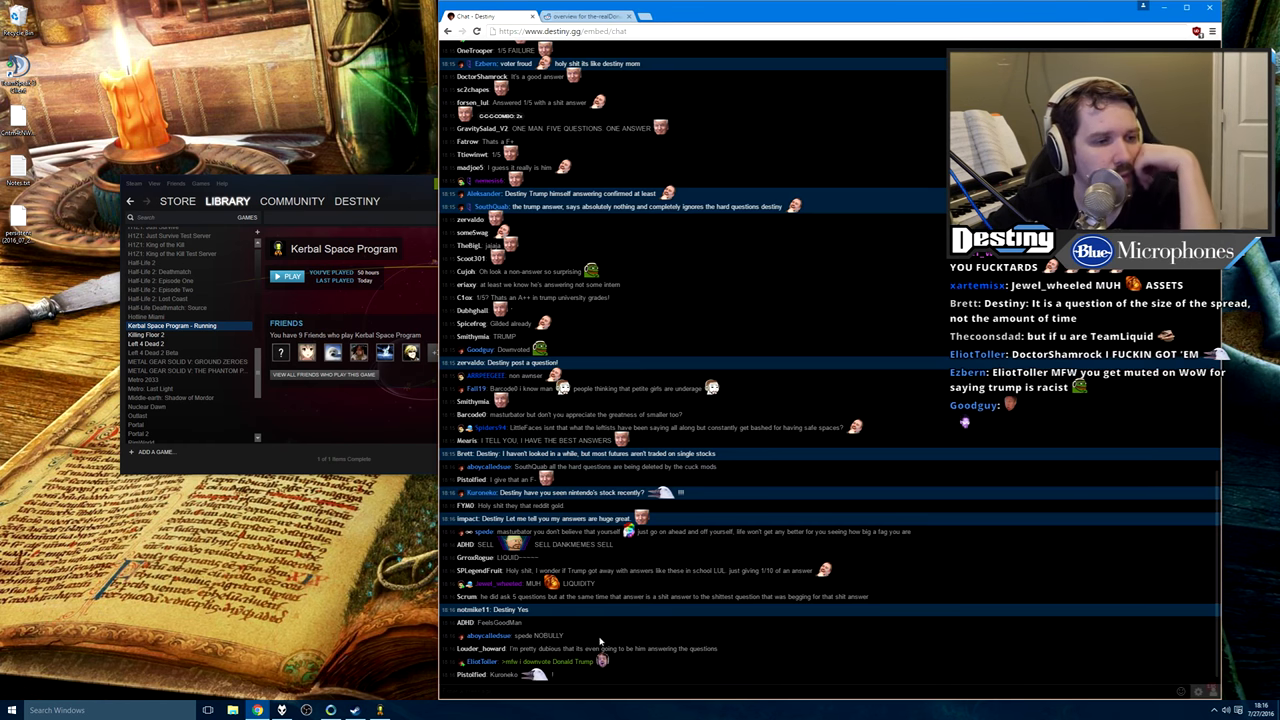
pyautogui.scroll(-3)
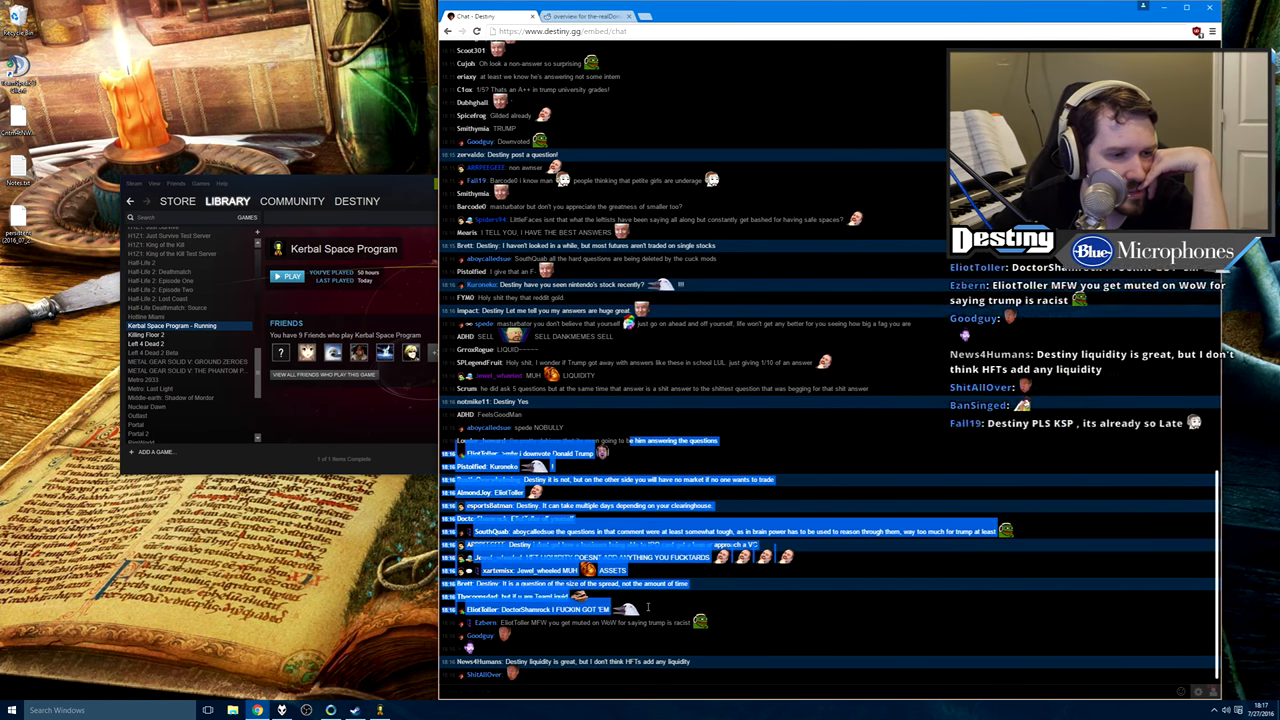
pyautogui.scroll(-3)
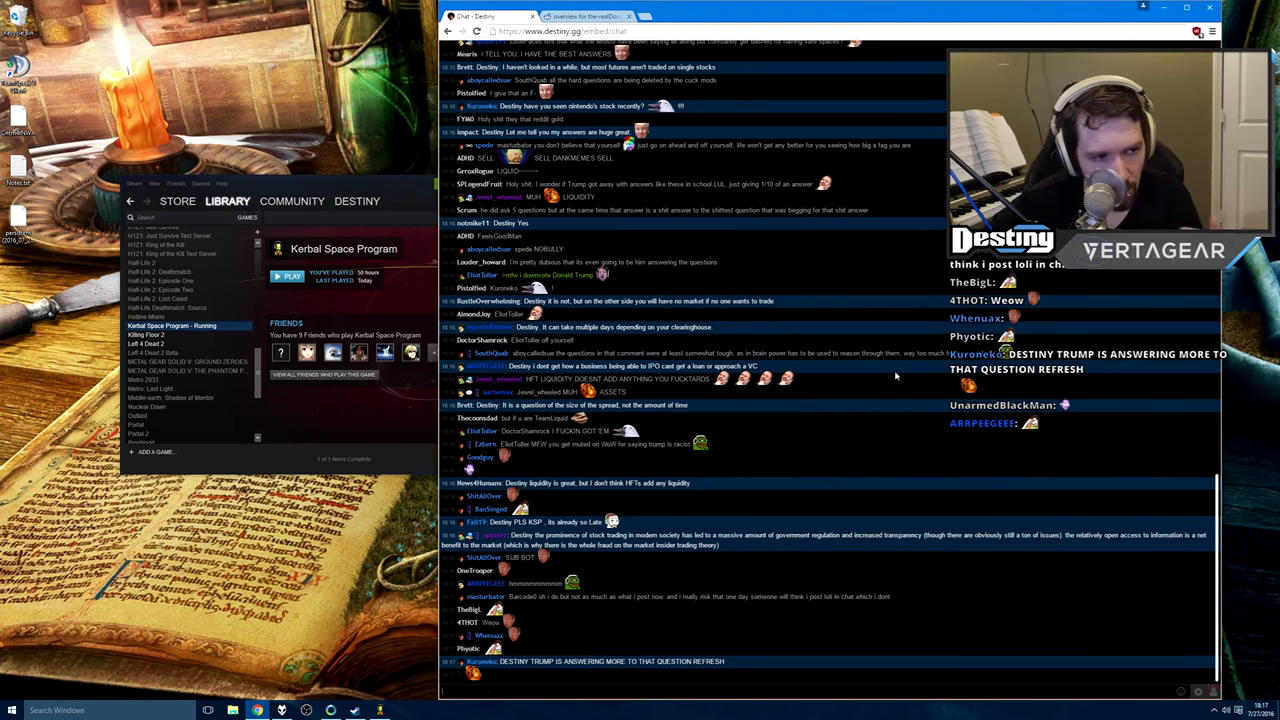
pyautogui.scroll(-3)
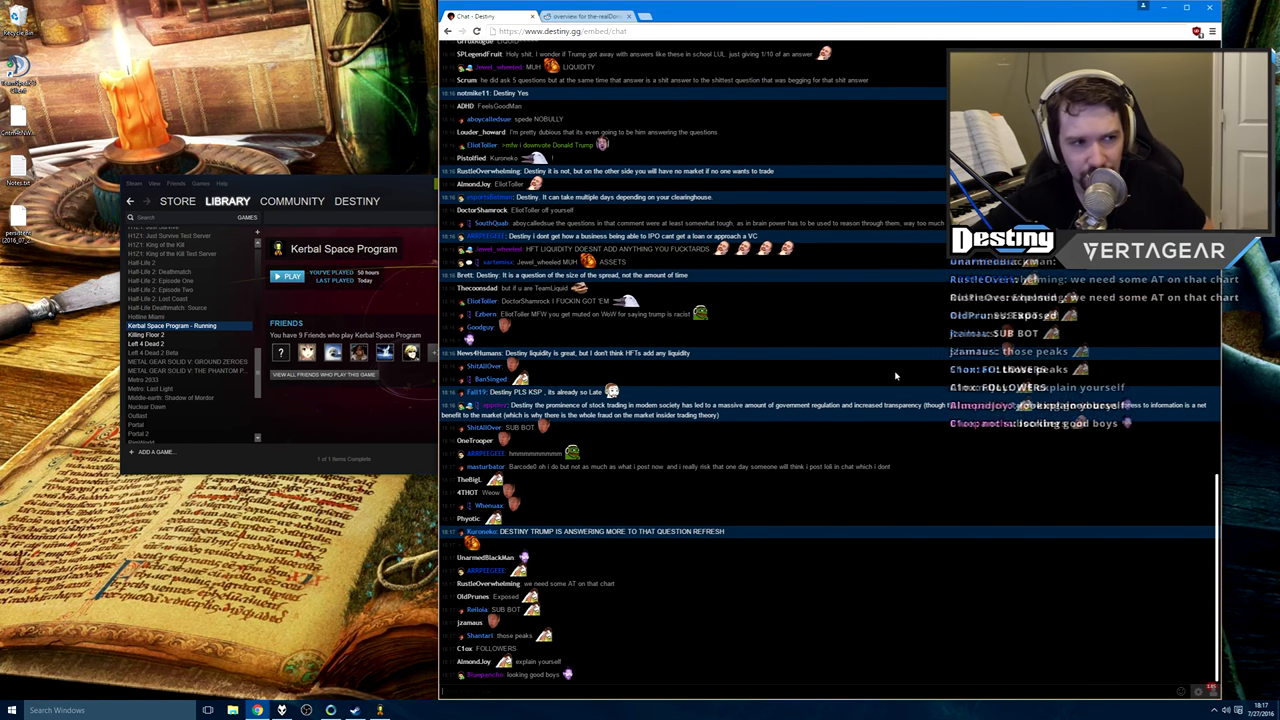
pyautogui.scroll(-3)
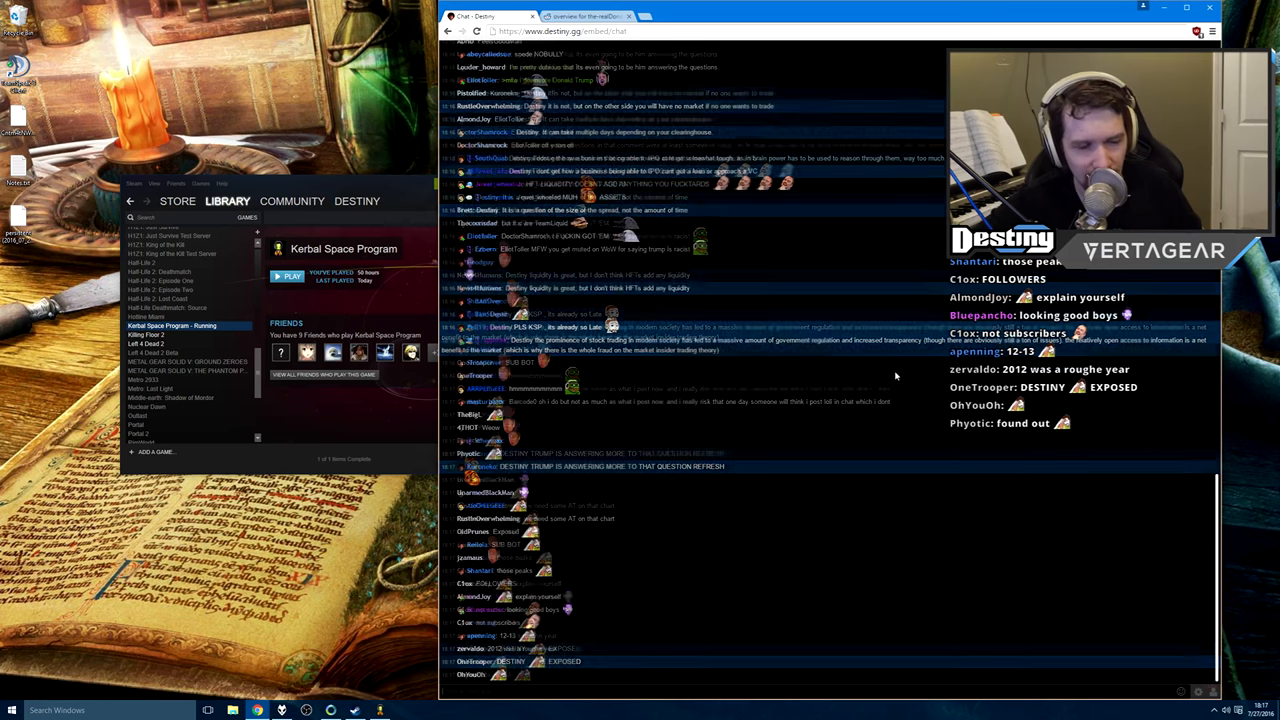
pyautogui.scroll(-3)
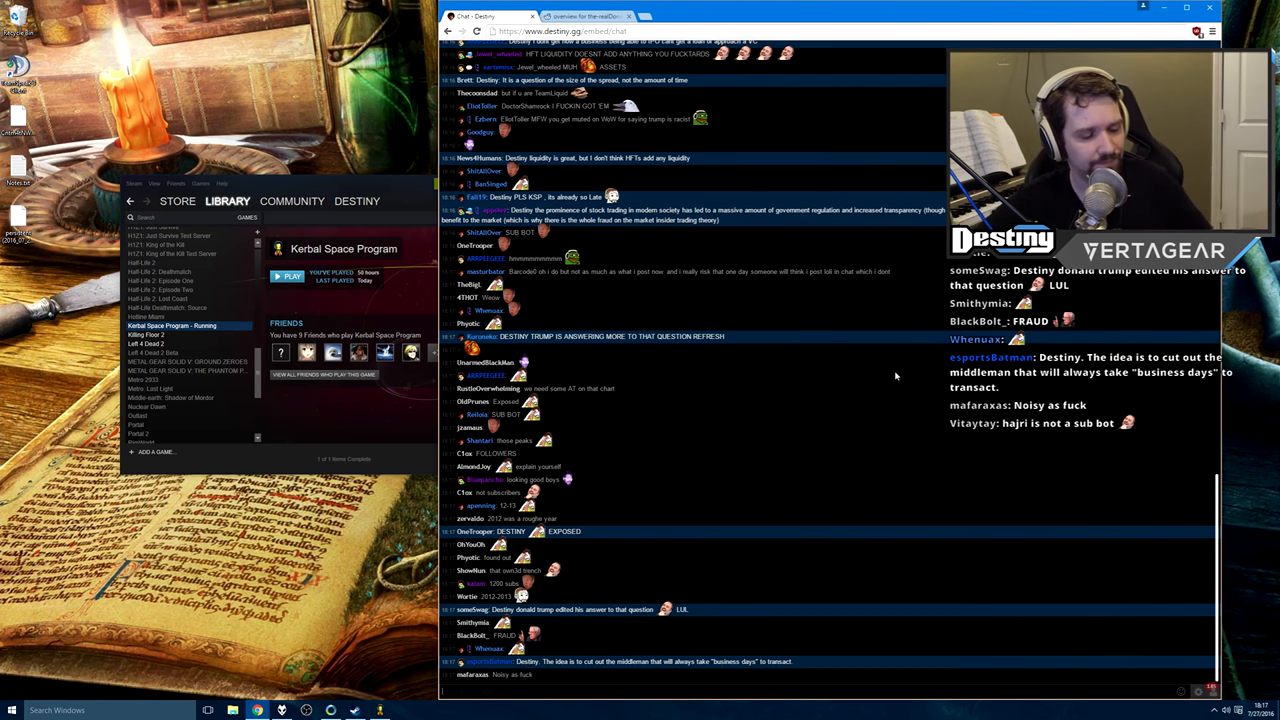
# Keep reading the newest chat messages, then return to the Reddit AMA user page
pyautogui.scroll(-3)
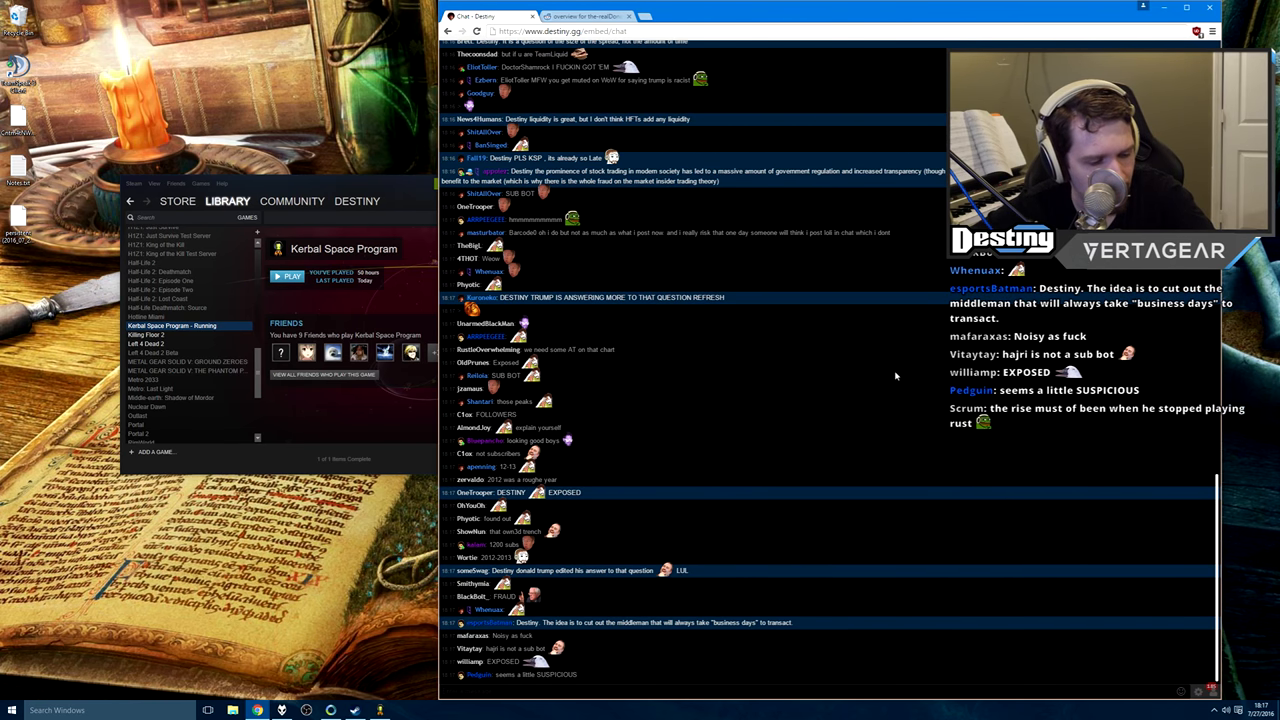
pyautogui.scroll(-3)
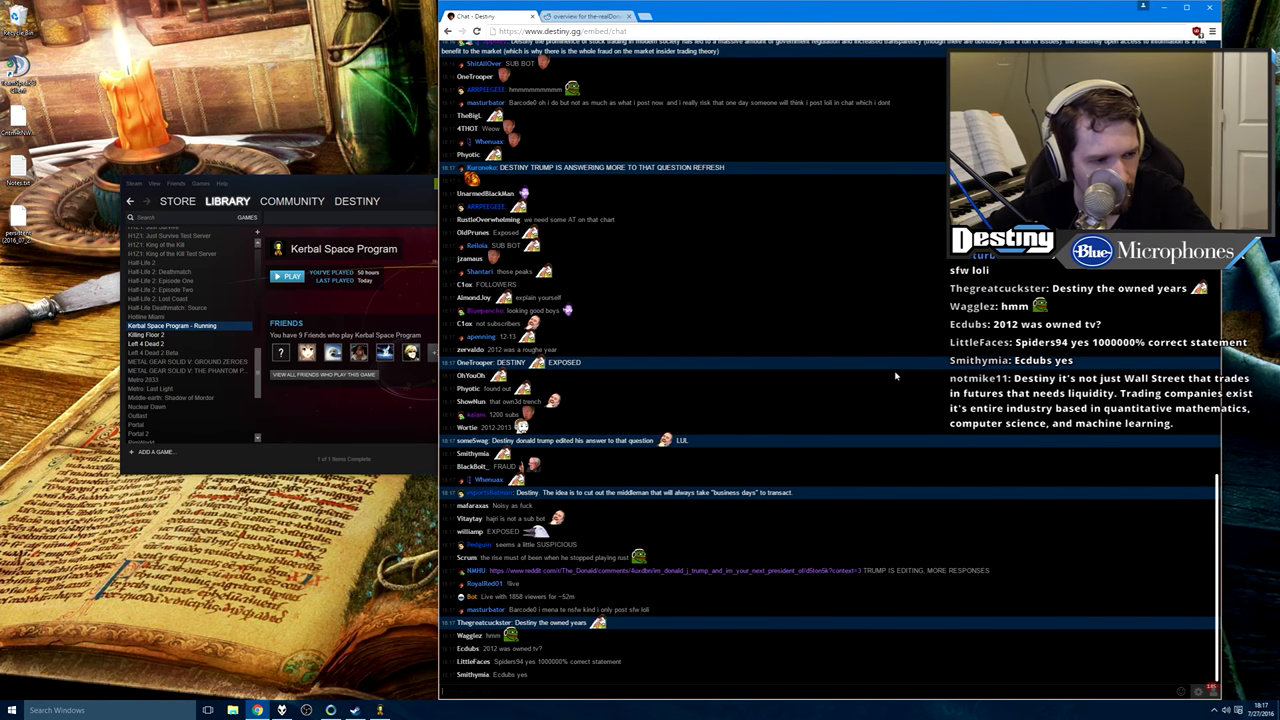
pyautogui.scroll(-3)
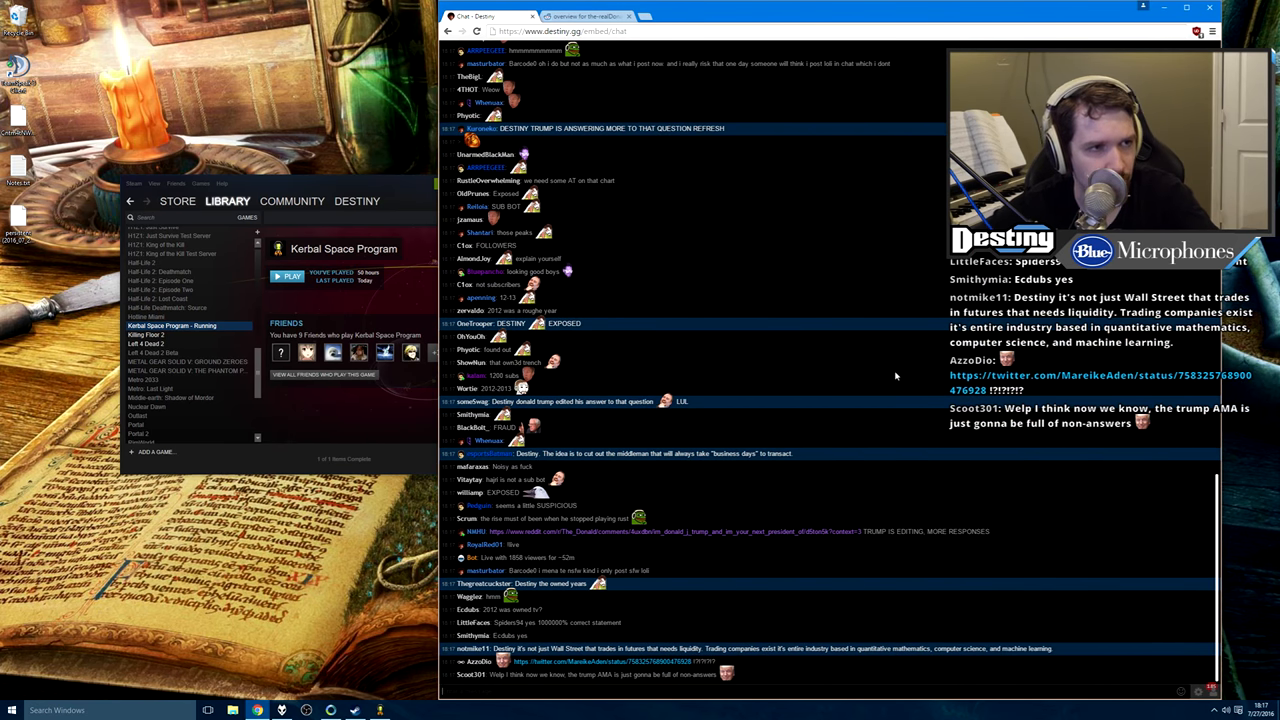
pyautogui.scroll(-3)
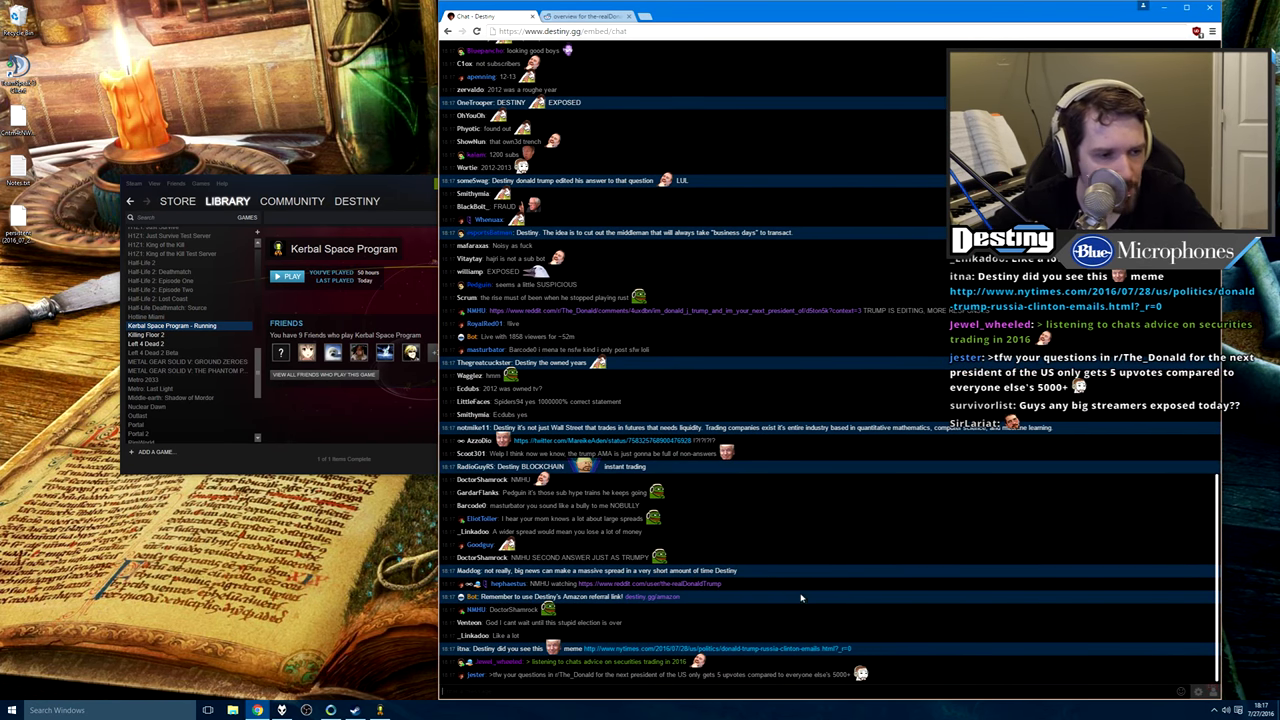
pyautogui.scroll(-3)
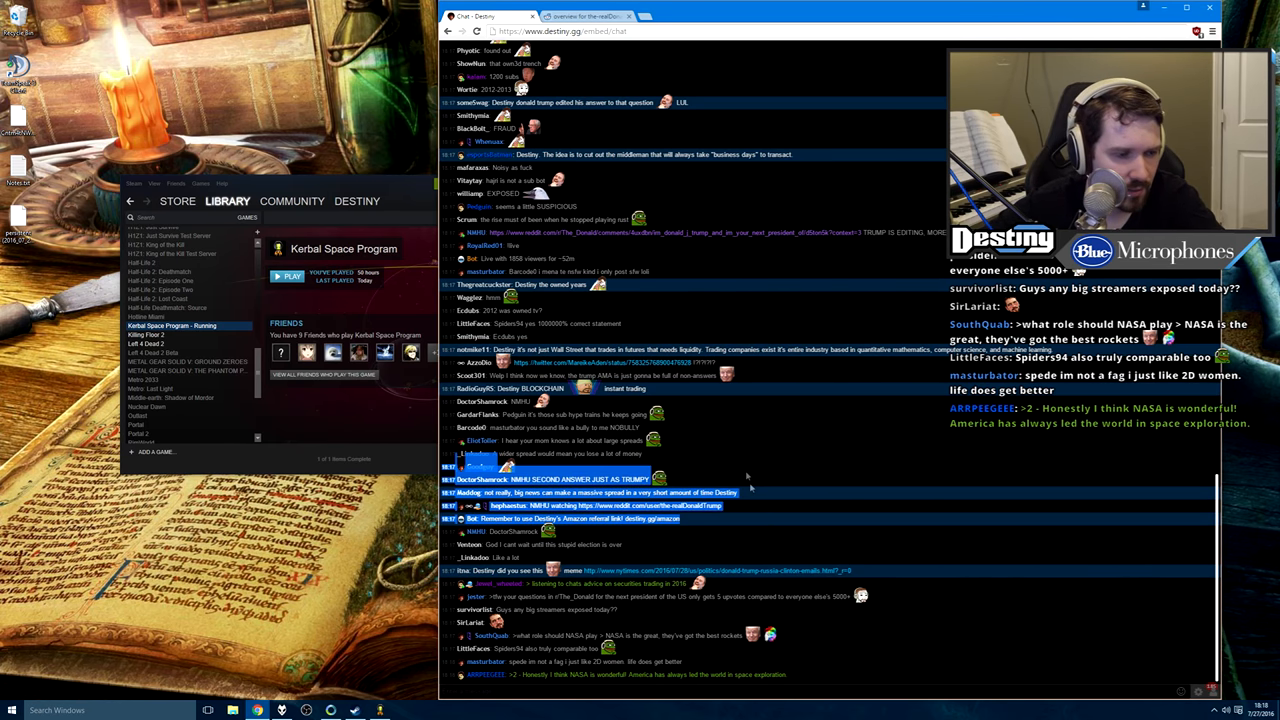
pyautogui.scroll(-3)
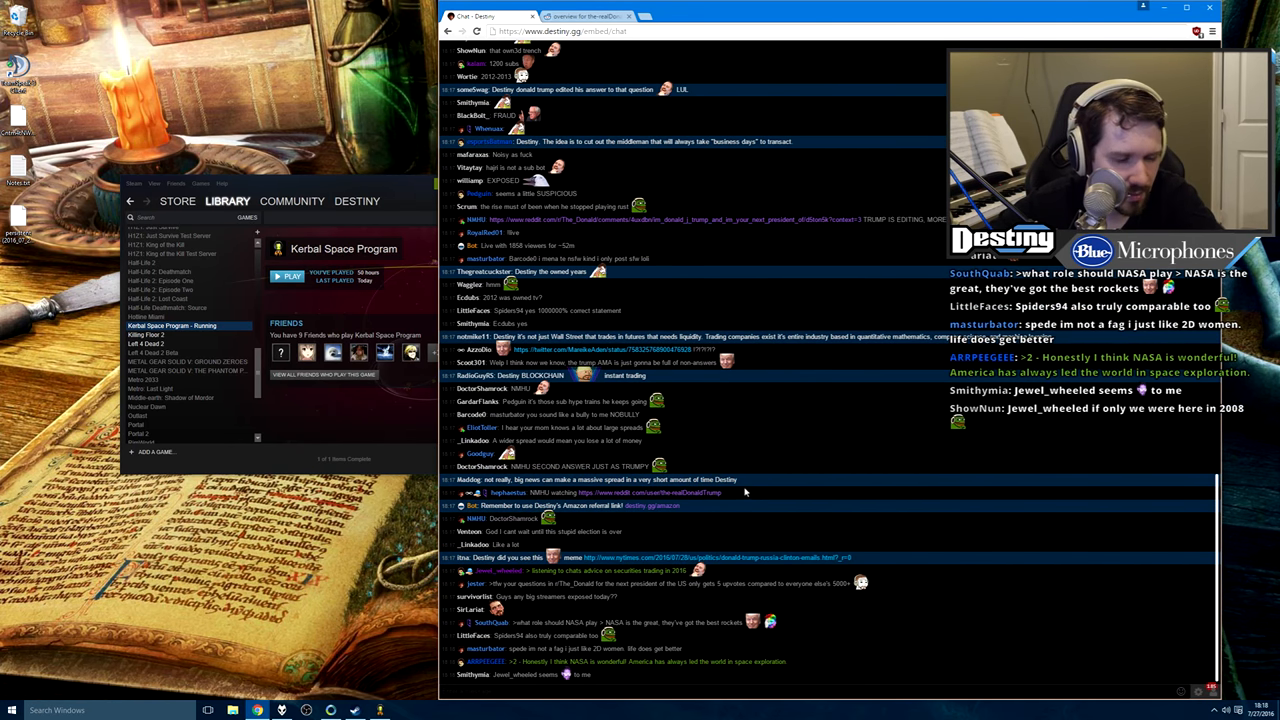
pyautogui.scroll(-3)
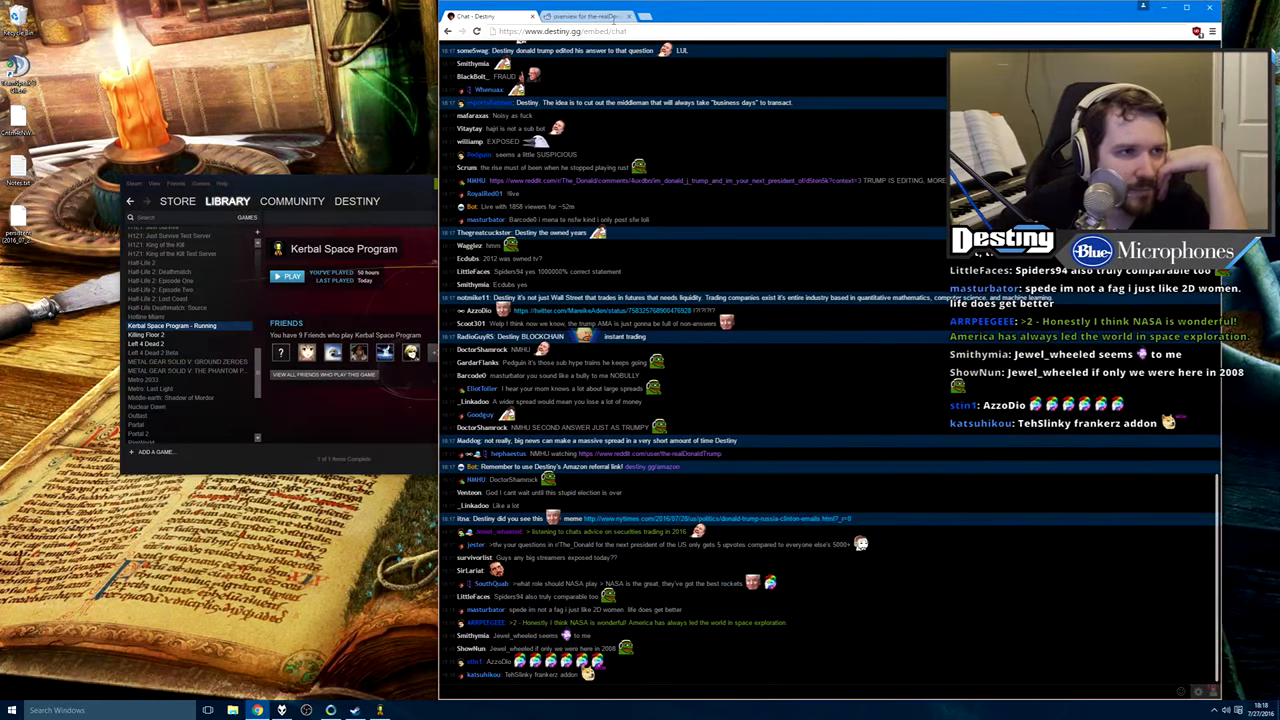
pyautogui.click(588, 16)
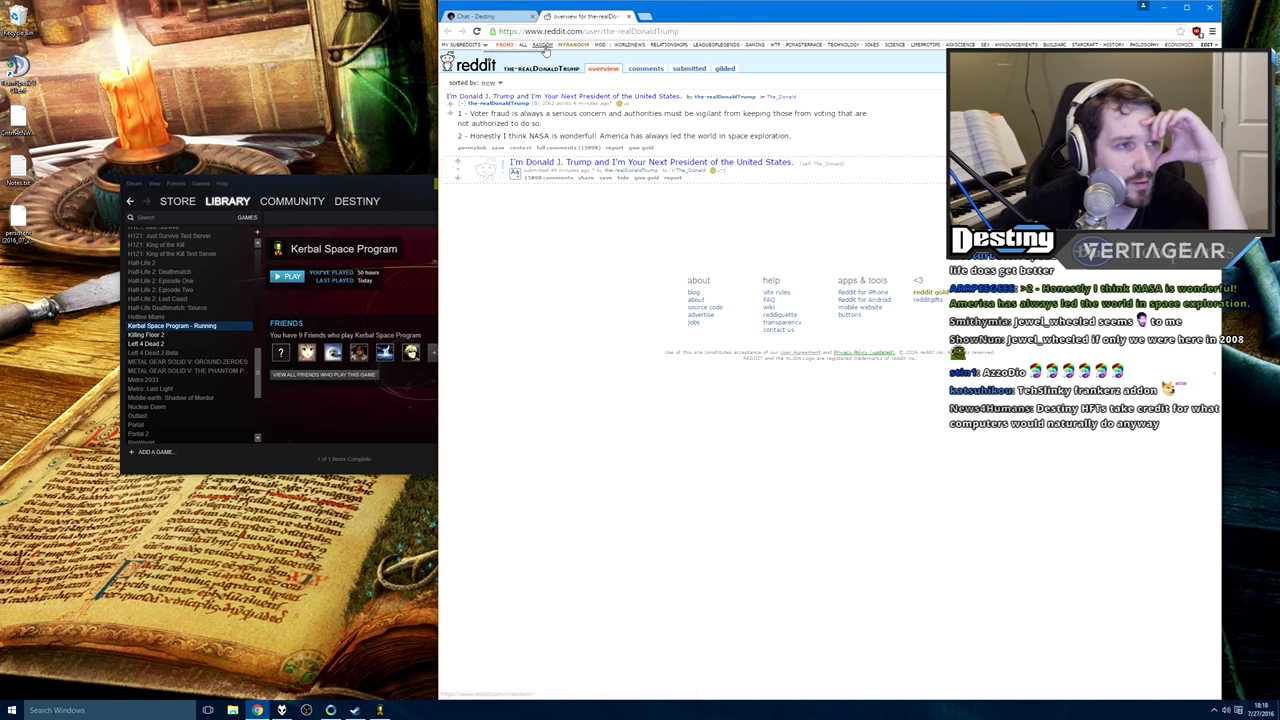
# Glance at the chat, then search Google for 'berkshire hathaway'
pyautogui.click(490, 16)
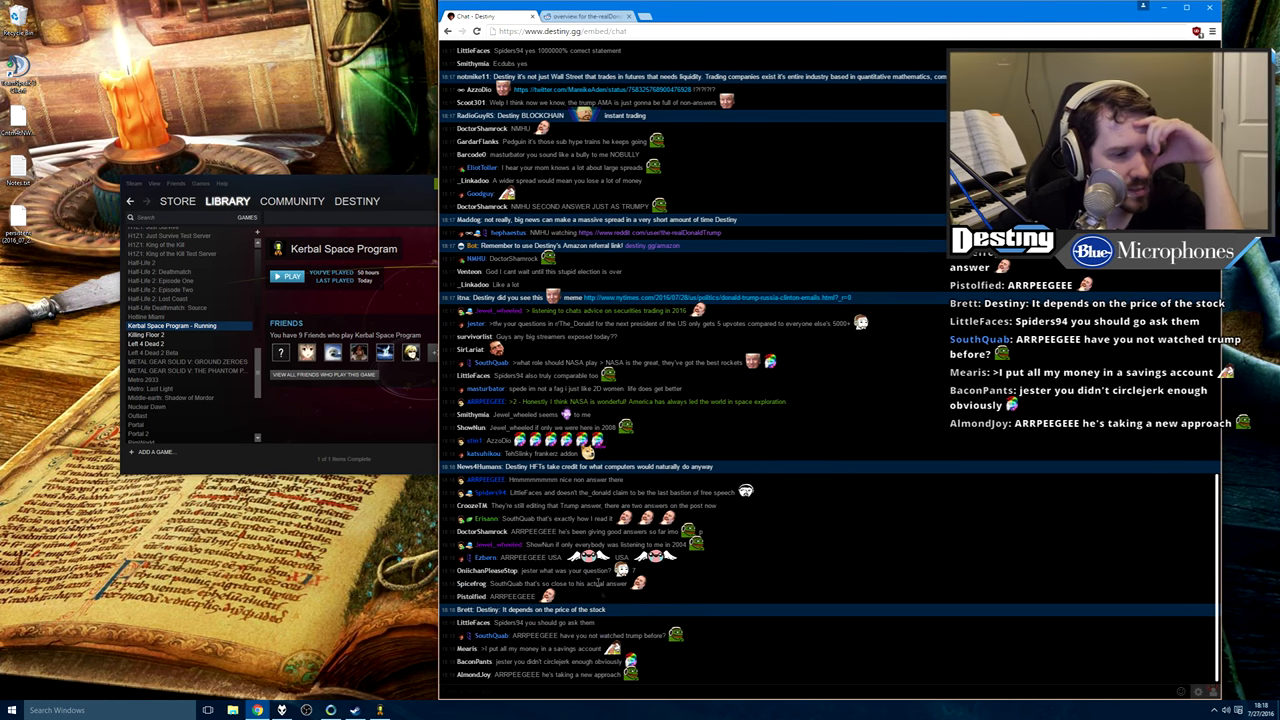
pyautogui.click(588, 16)
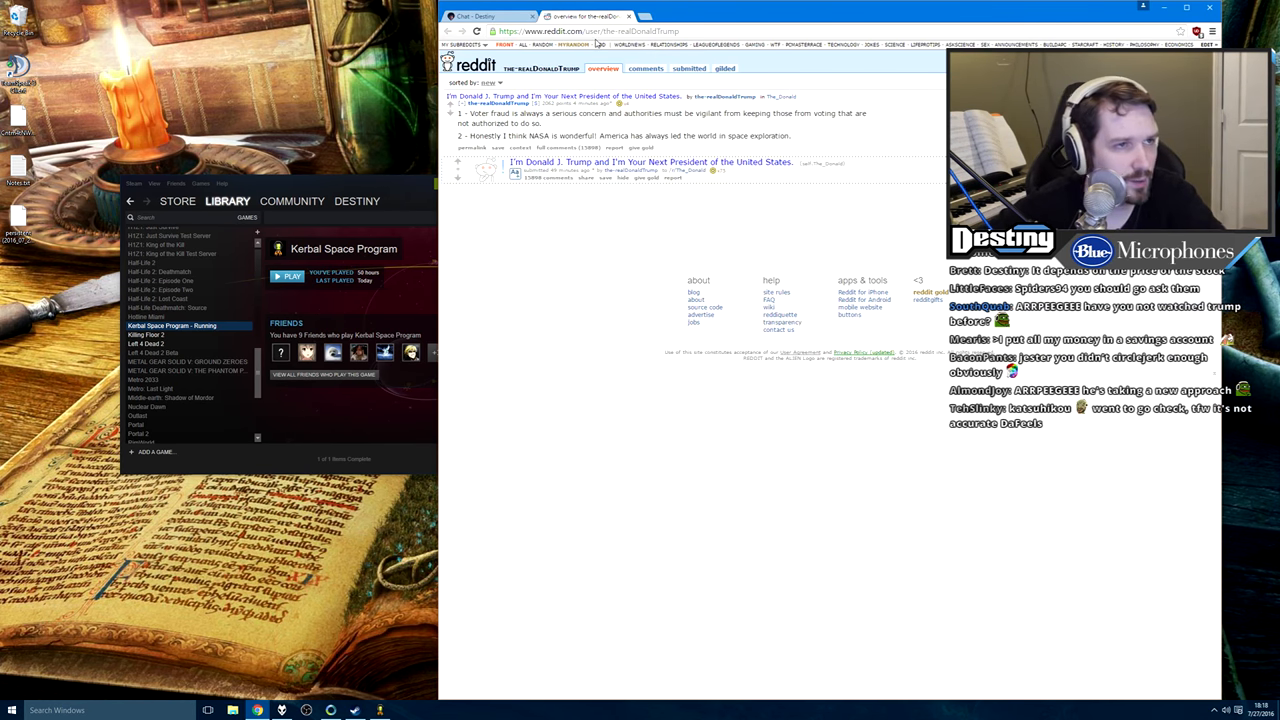
pyautogui.write('berkshire hathaway')
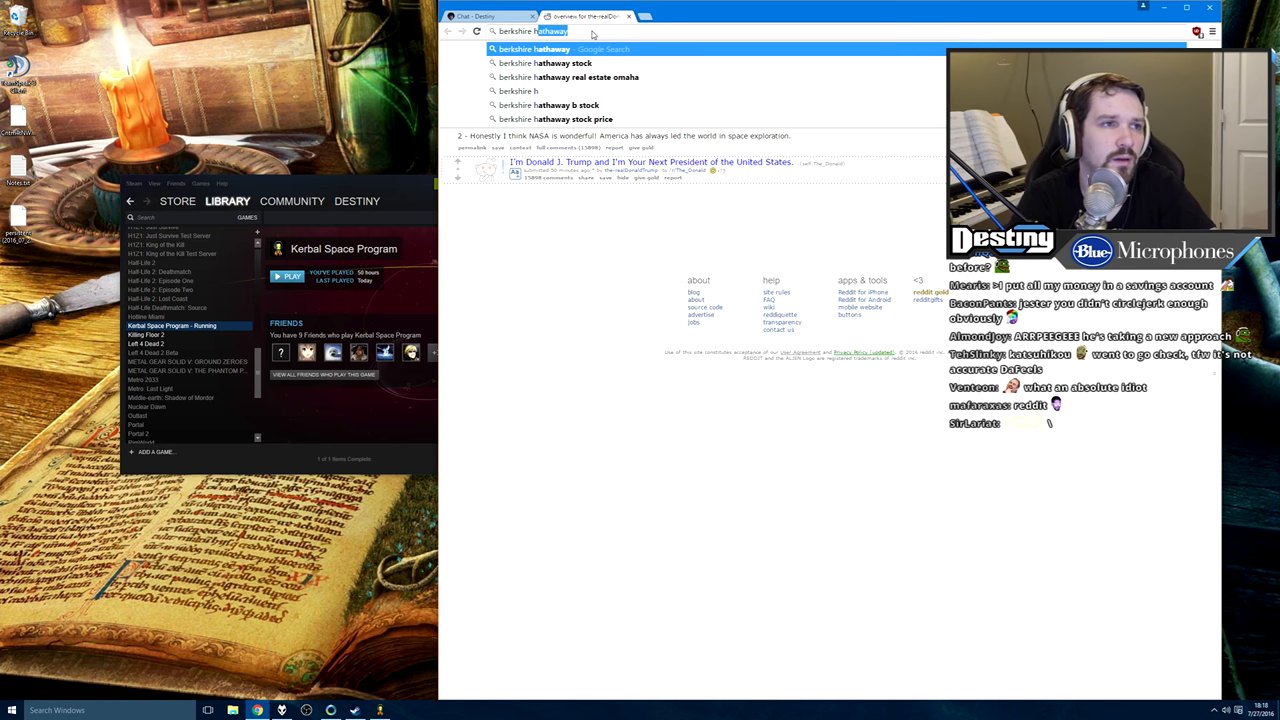
pyautogui.press('Return')
pyautogui.write('brk.a')
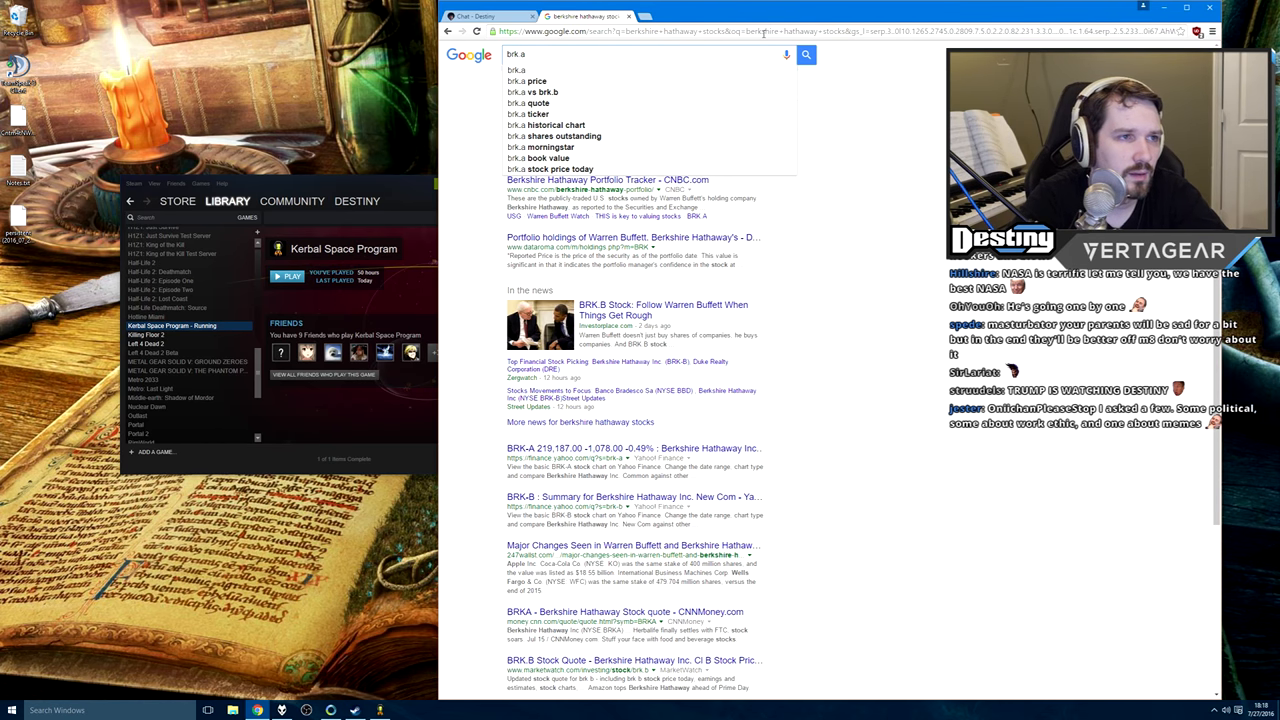
# Show the BRK.A share price chart and extend it to a longer time range
pyautogui.click(528, 80)
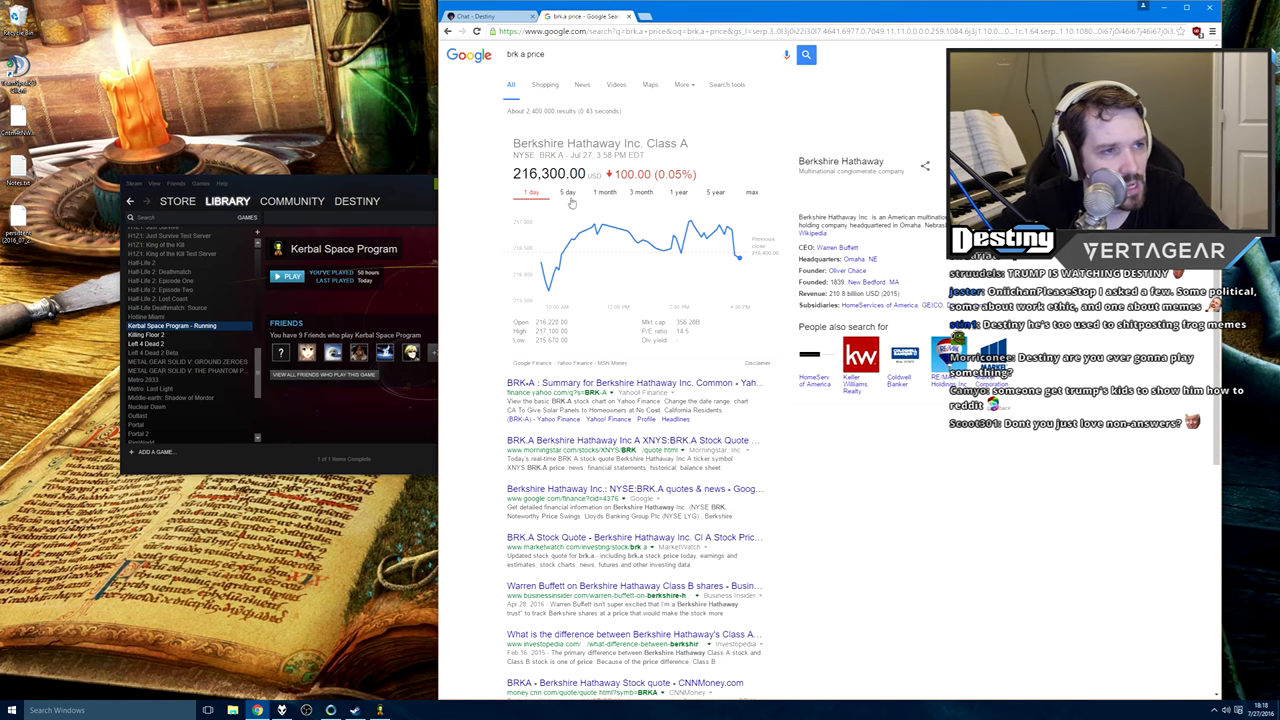
pyautogui.click(678, 192)
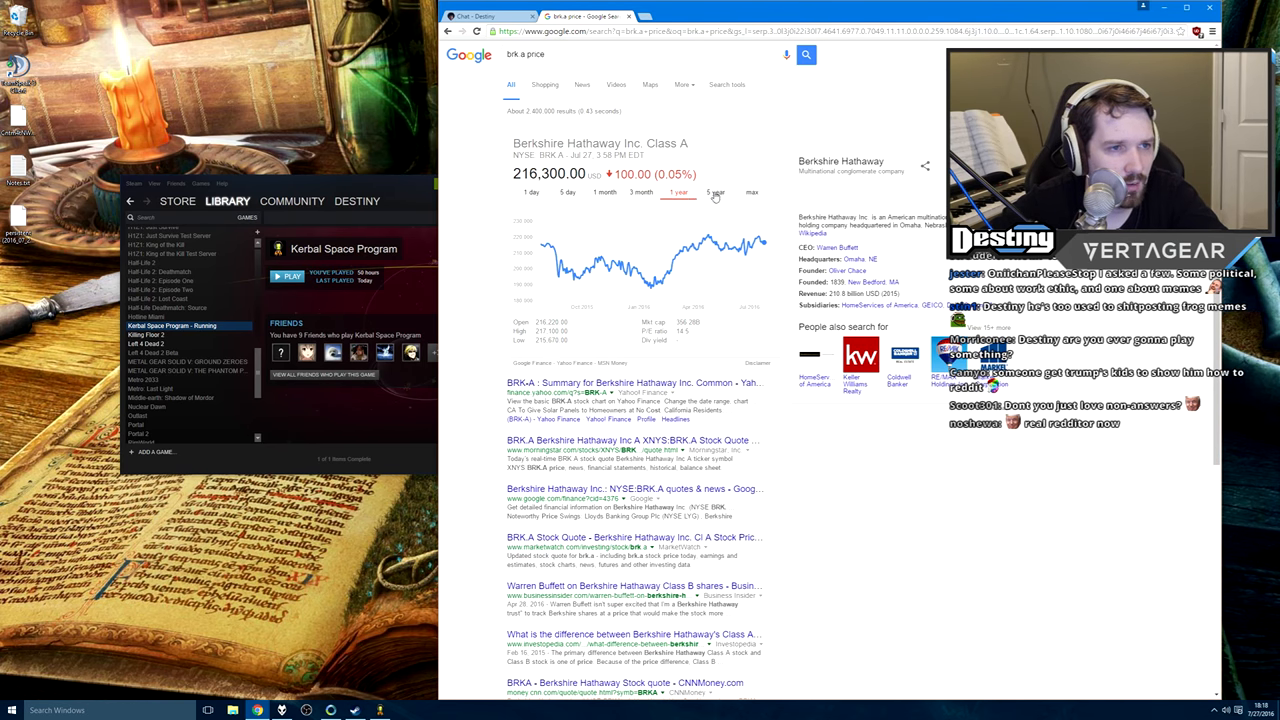
pyautogui.click(716, 192)
pyautogui.write('s&p500')
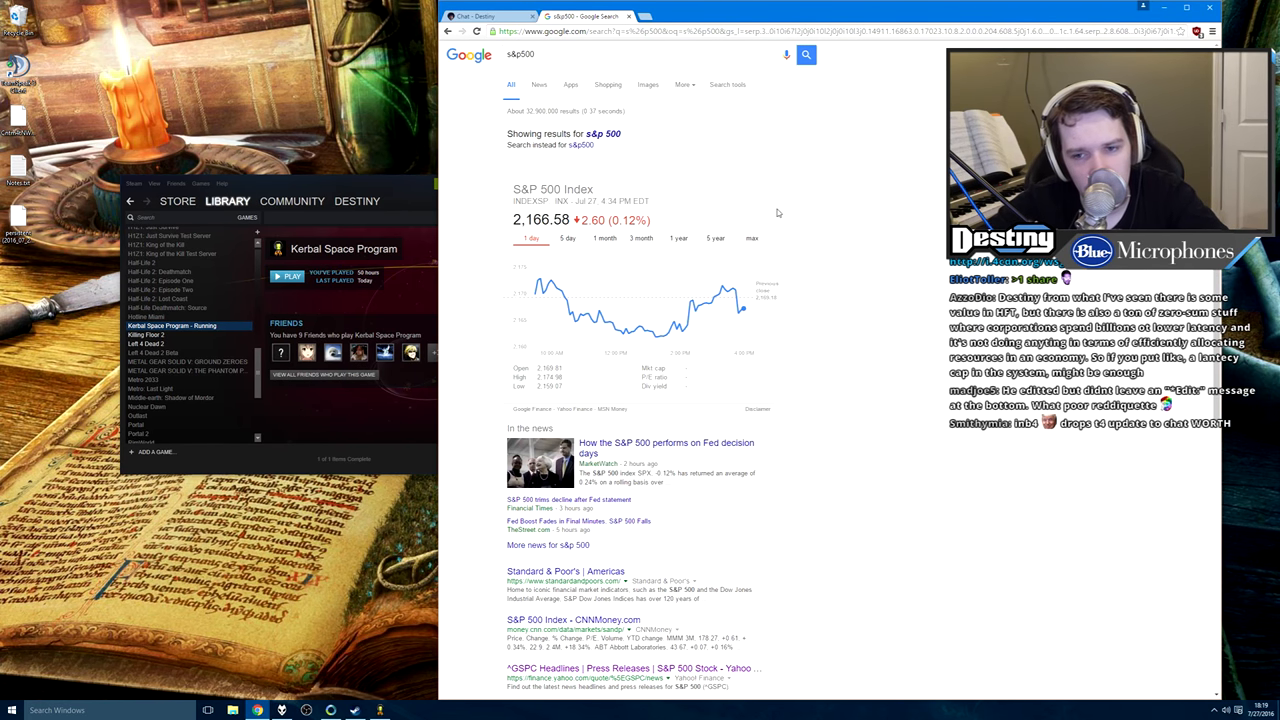
# View the S&P 500 Index over 5 years, then rerun the 's&p 500' search
pyautogui.click(716, 238)
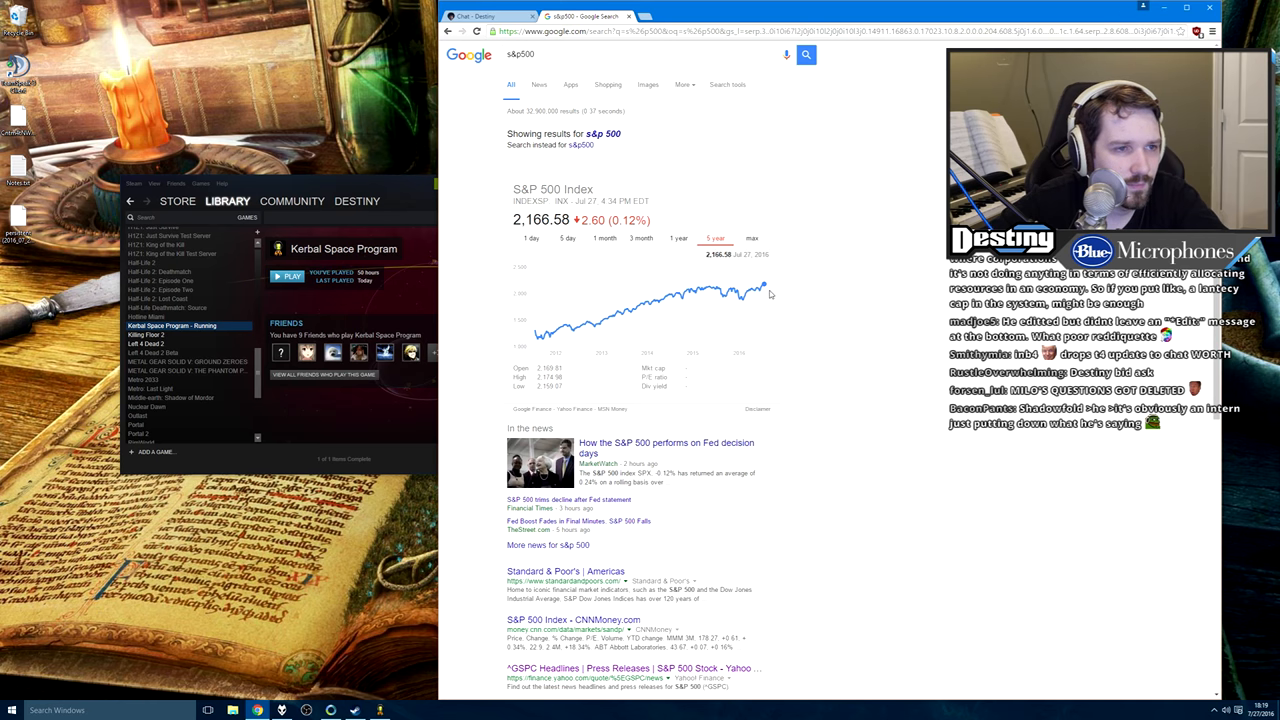
pyautogui.moveTo(650, 292)
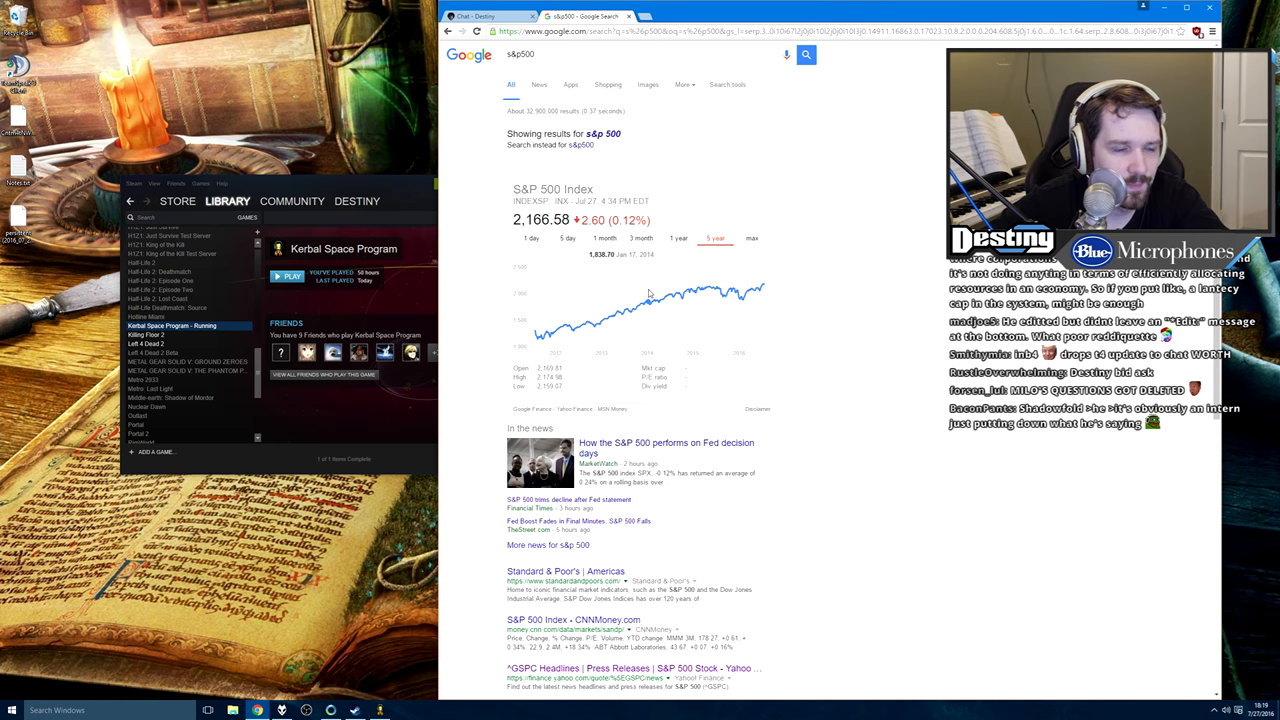
pyautogui.moveTo(720, 300)
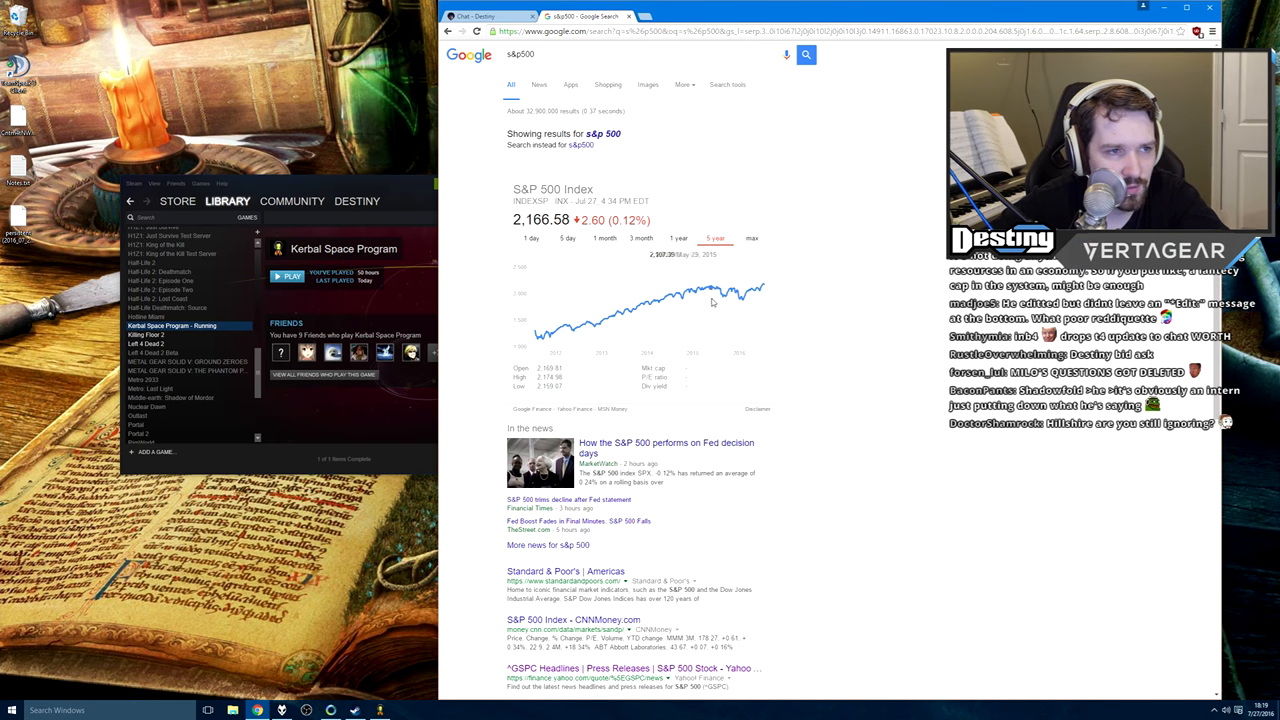
pyautogui.moveTo(756, 302)
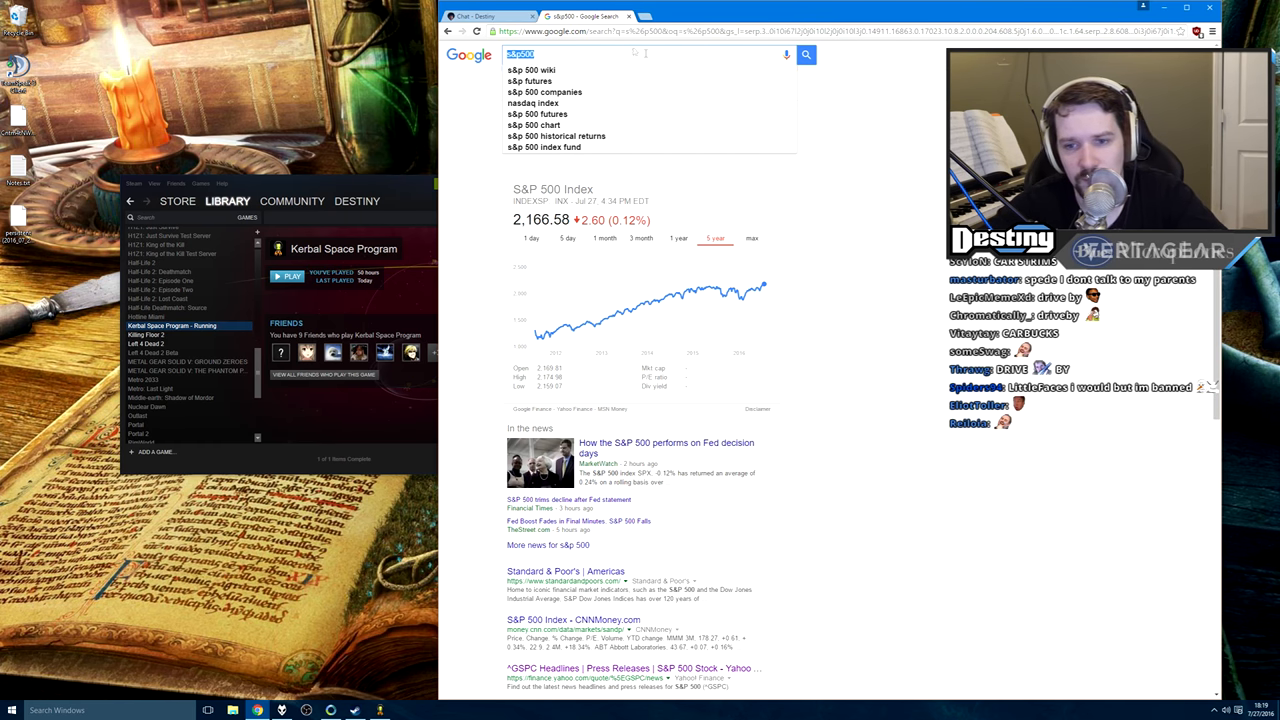
pyautogui.click(806, 54)
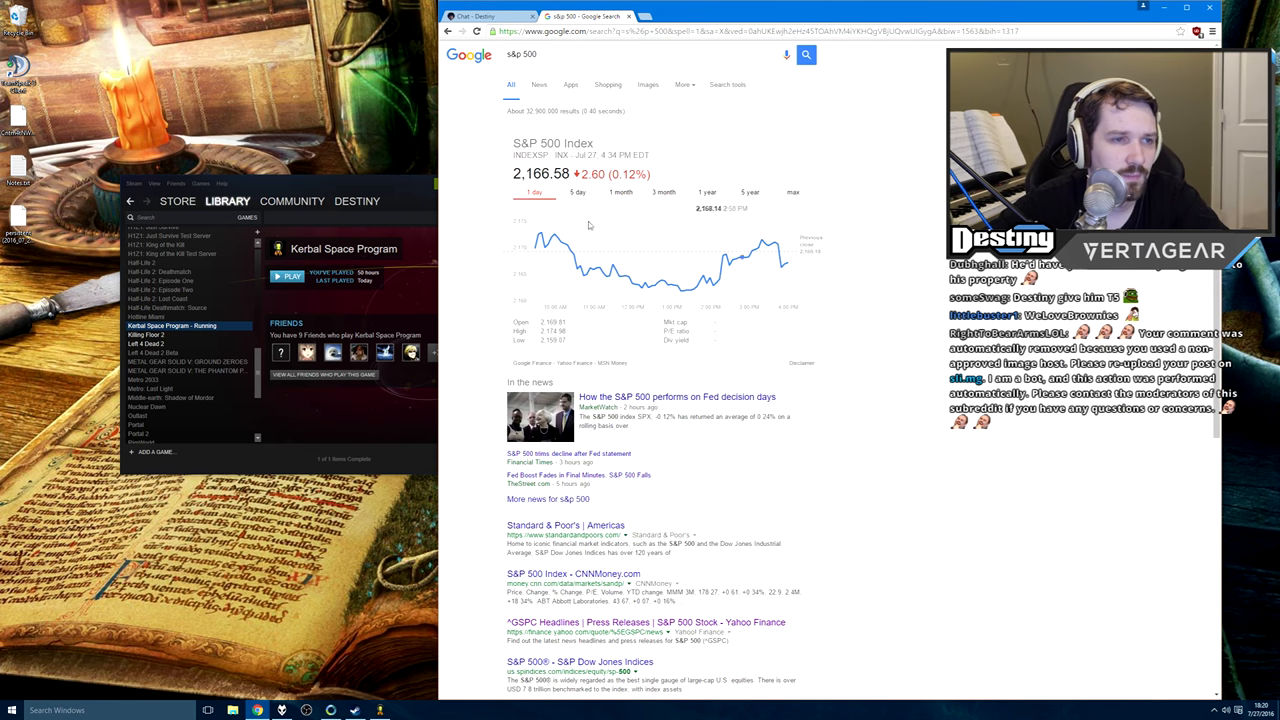
# Show the S&P 500 Index chart over its Max range, climbing to about 2,166
pyautogui.click(792, 192)
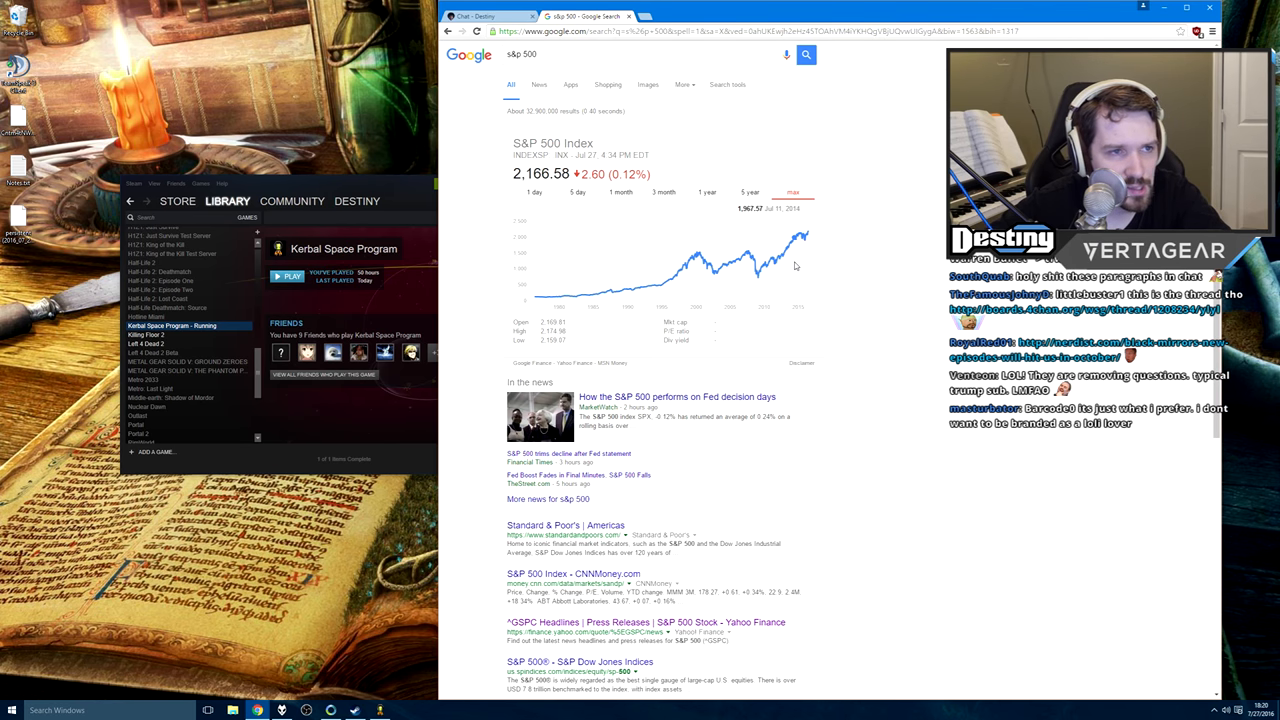
pyautogui.moveTo(810, 256)
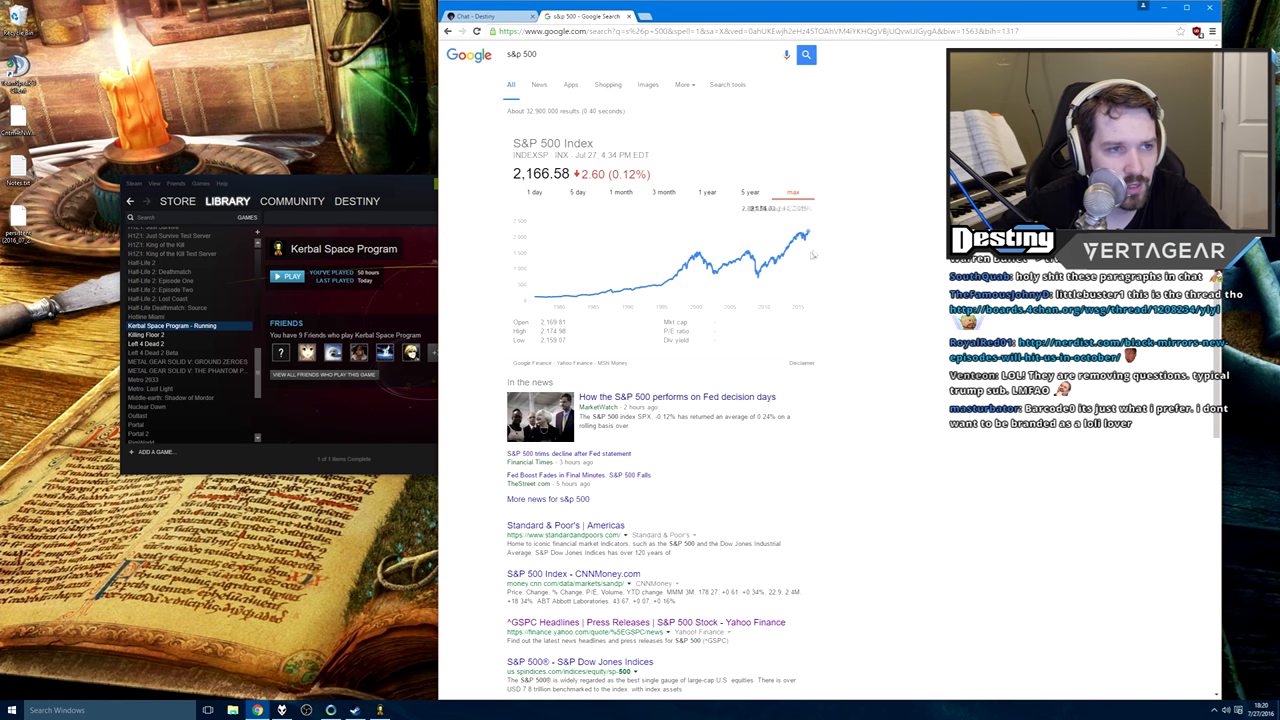
pyautogui.moveTo(808, 230)
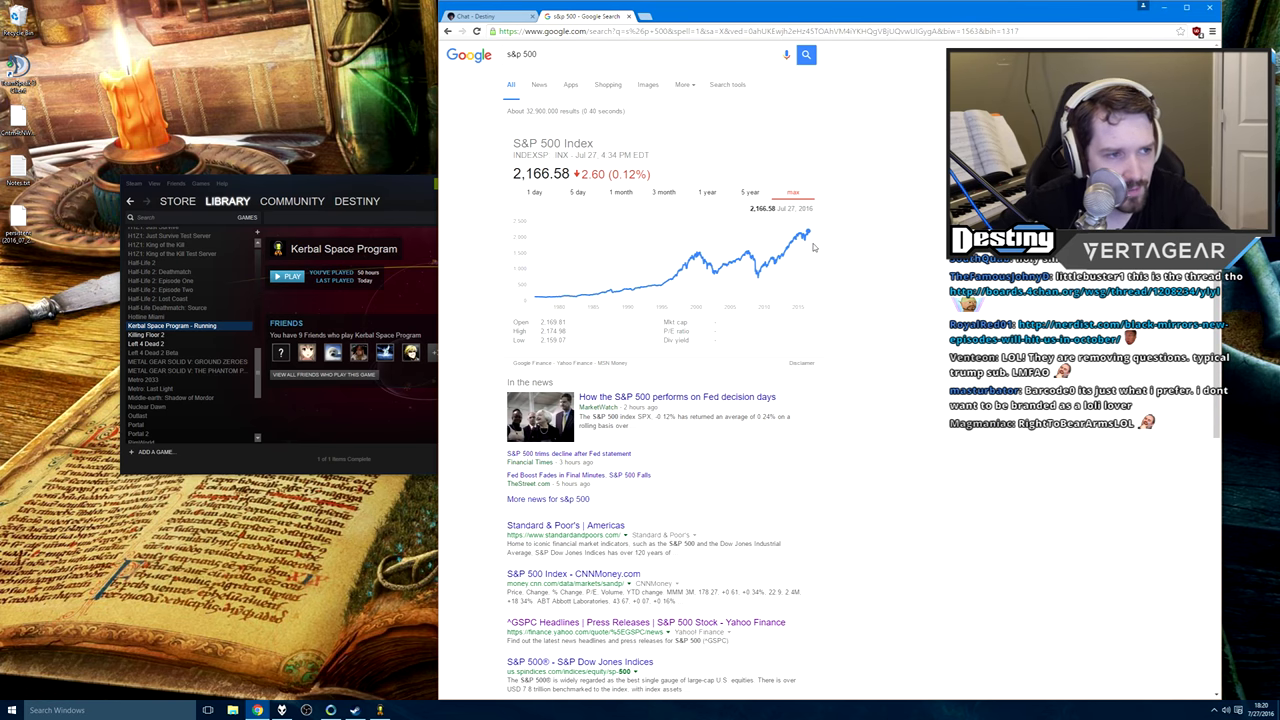